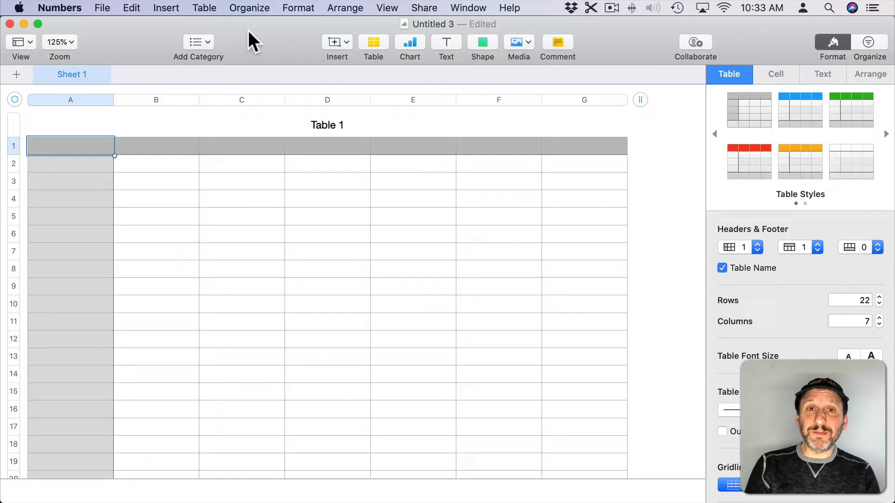
mouse_move(226, 157)
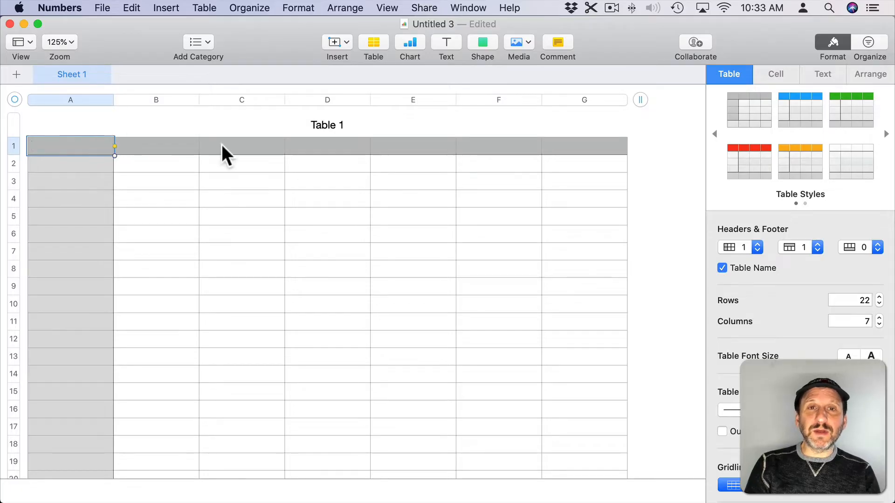
- Label header cells A1–E1 Check Number, Date, Recipient, Withdrawal and Deposit
left_click(71, 164)
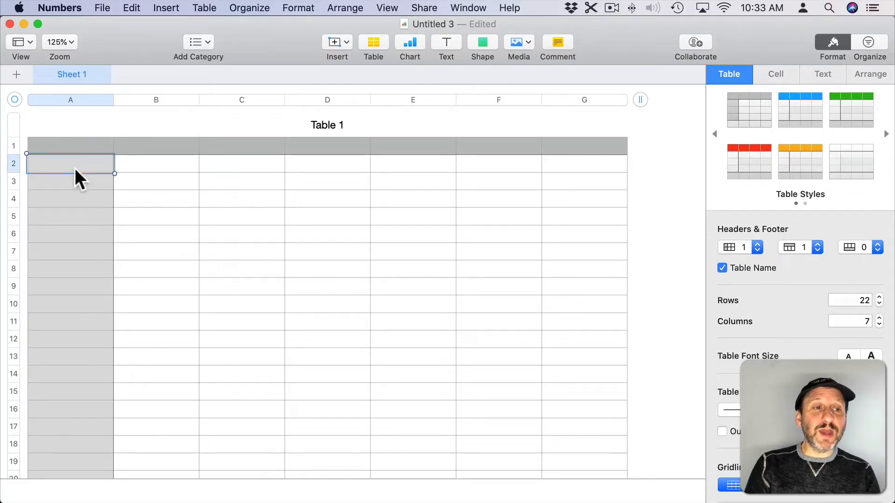
left_click(70, 99)
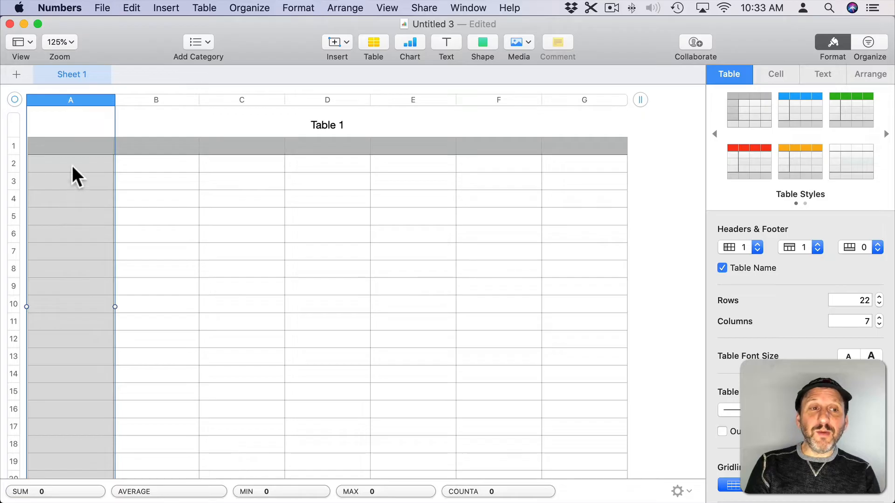
mouse_move(73, 160)
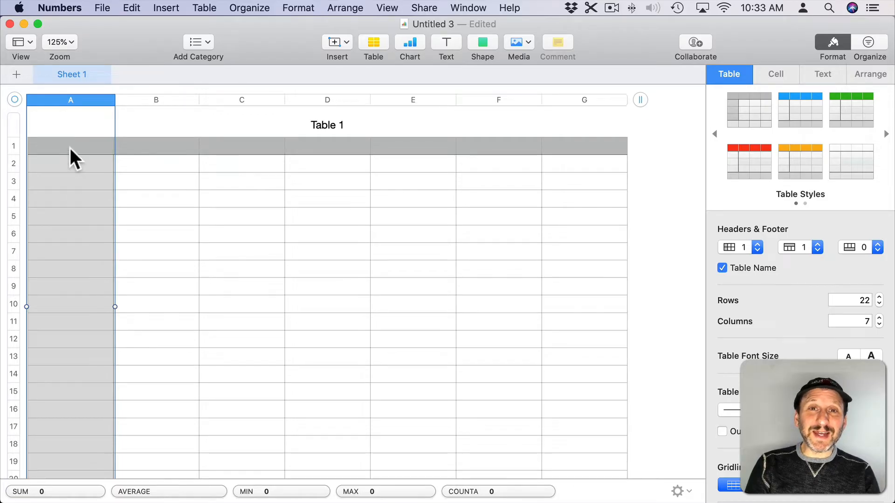
left_click(70, 146)
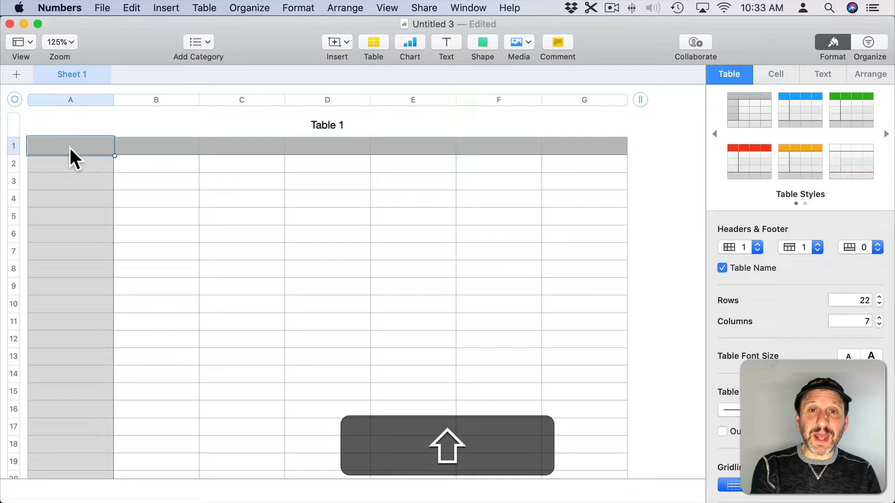
type("Check Number")
left_click(156, 146)
type("Date")
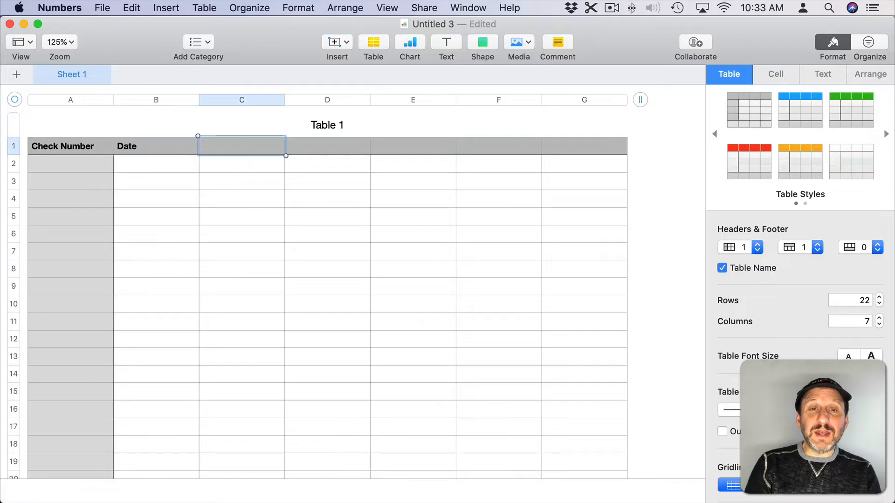
type("Recipient")
left_click(328, 146)
type("Withdrawal")
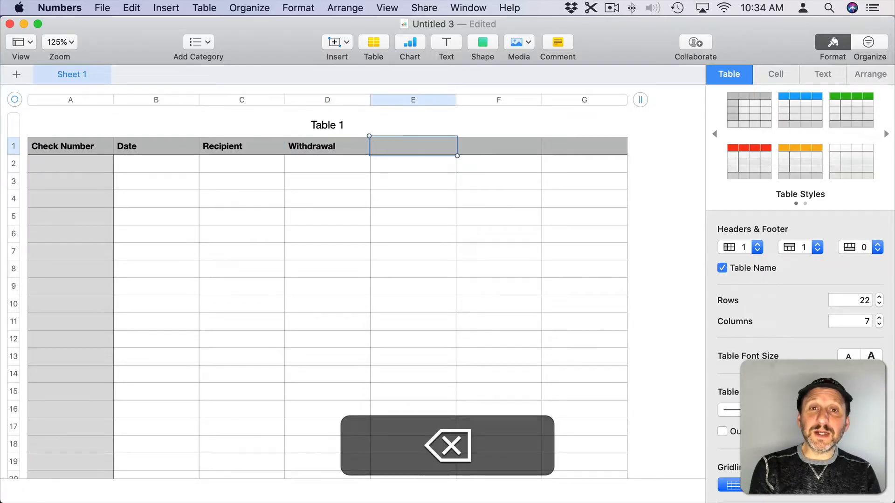
type("Deposit")
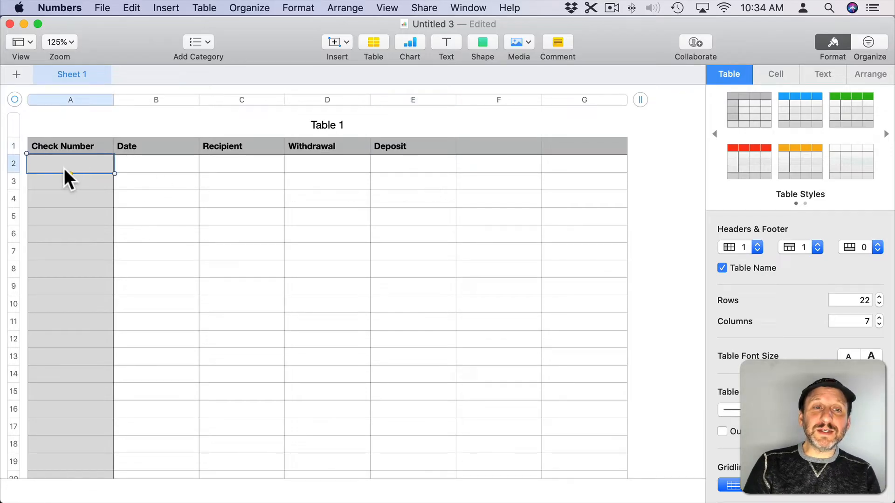
mouse_move(340, 173)
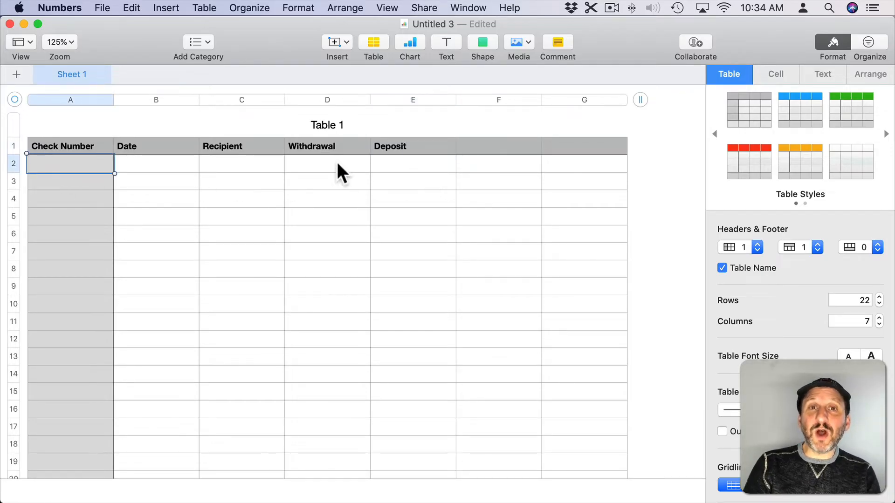
- Add the Balance and Notes headers in F1 and G1
left_click(327, 163)
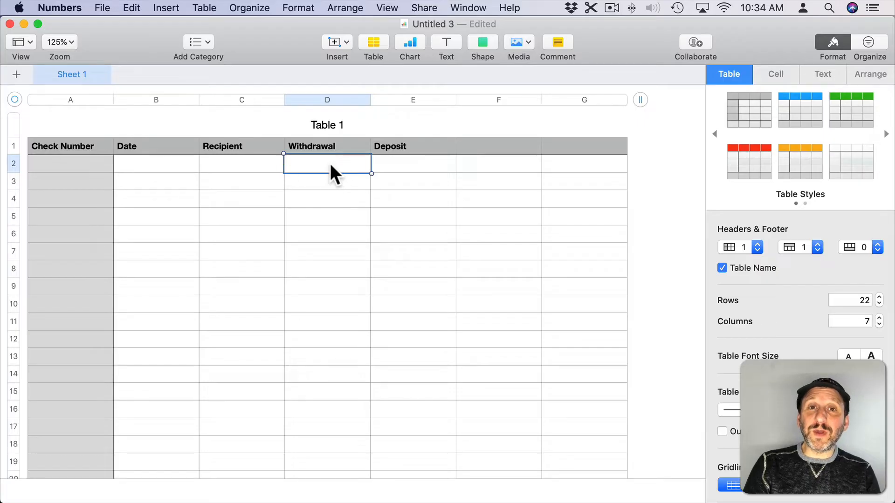
left_click(412, 163)
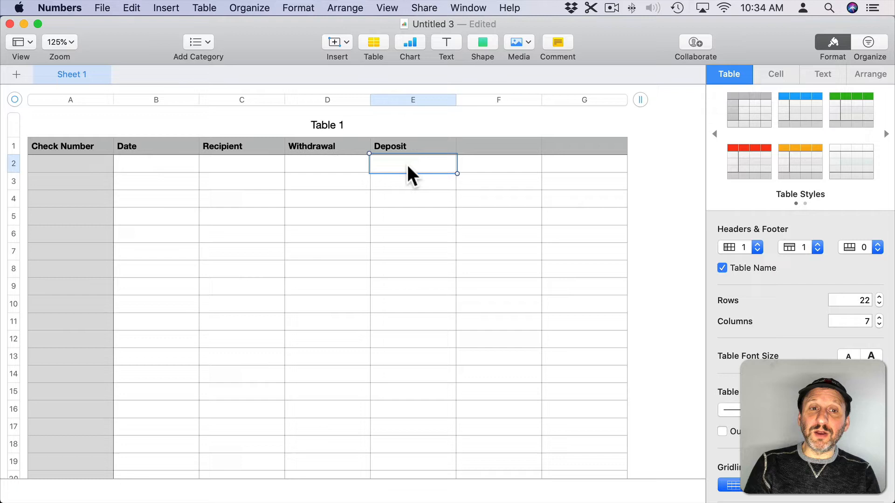
mouse_move(317, 171)
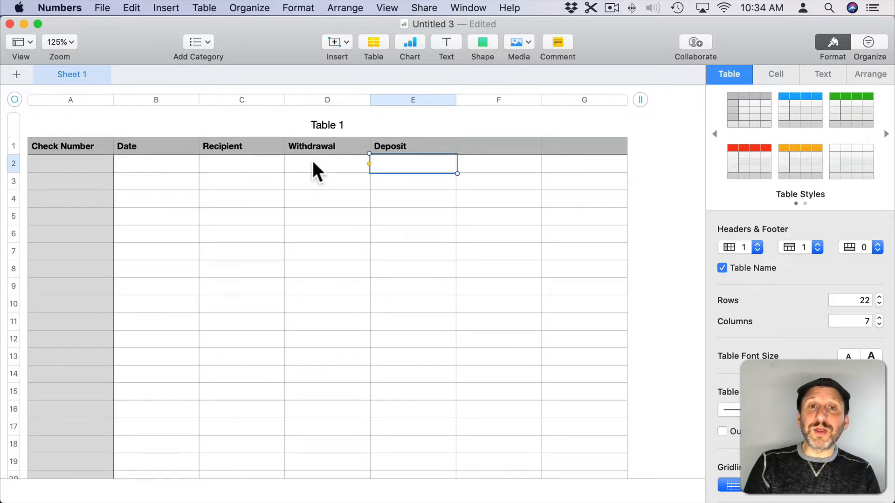
left_click(328, 163)
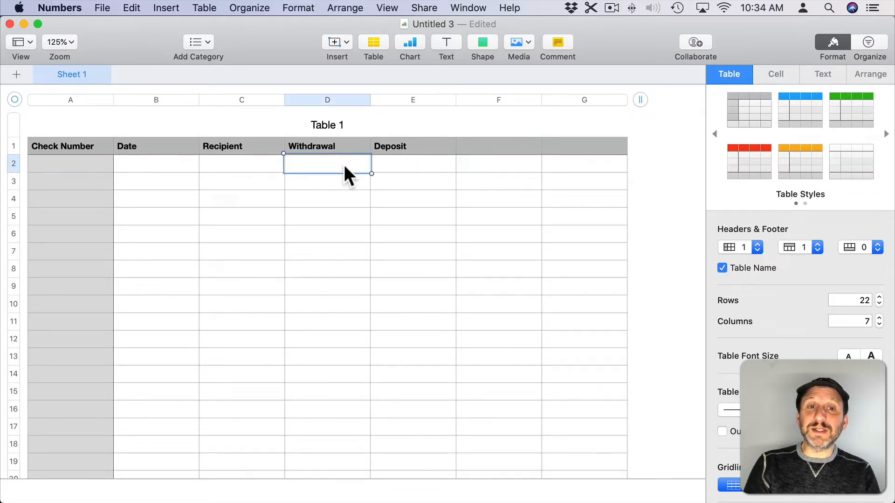
left_click(499, 146)
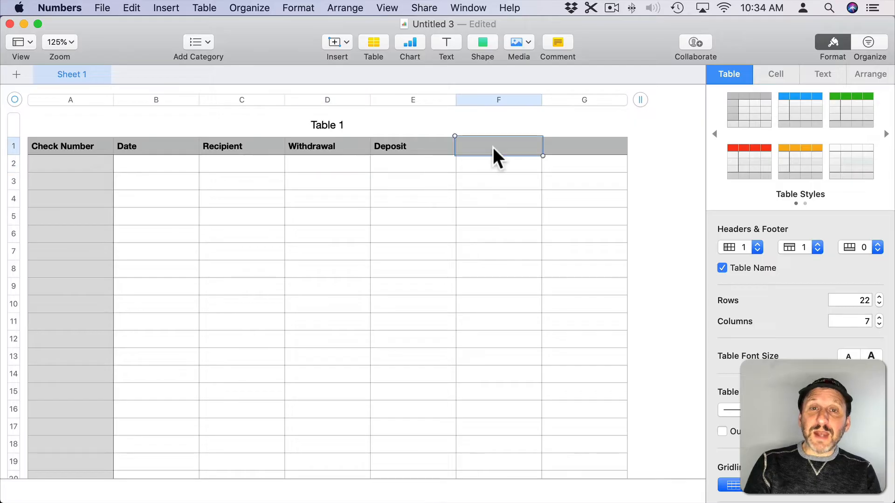
type("Ba")
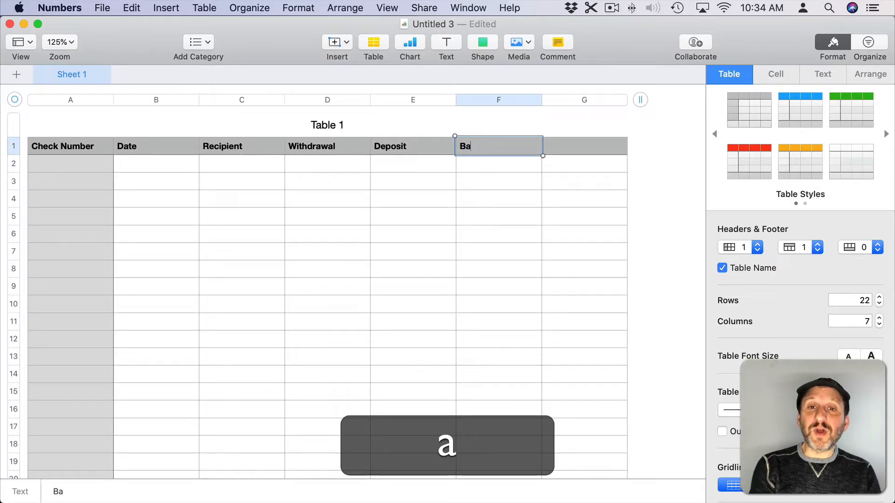
type("lance")
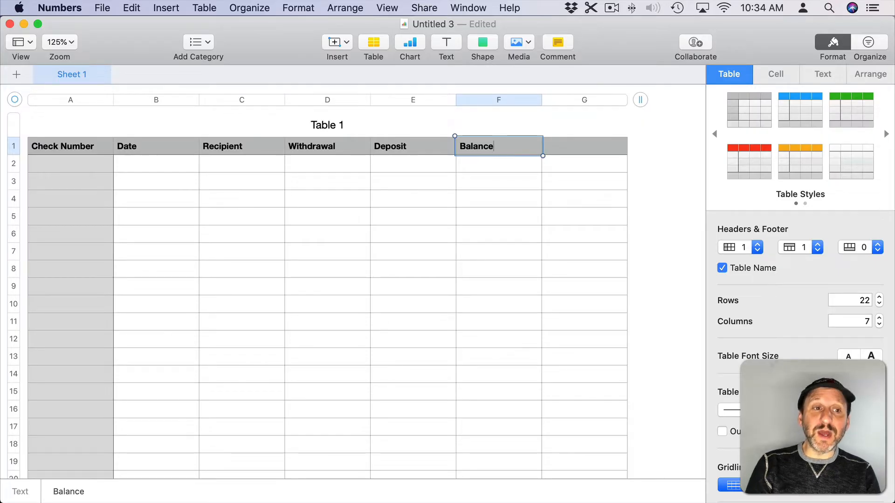
mouse_move(323, 171)
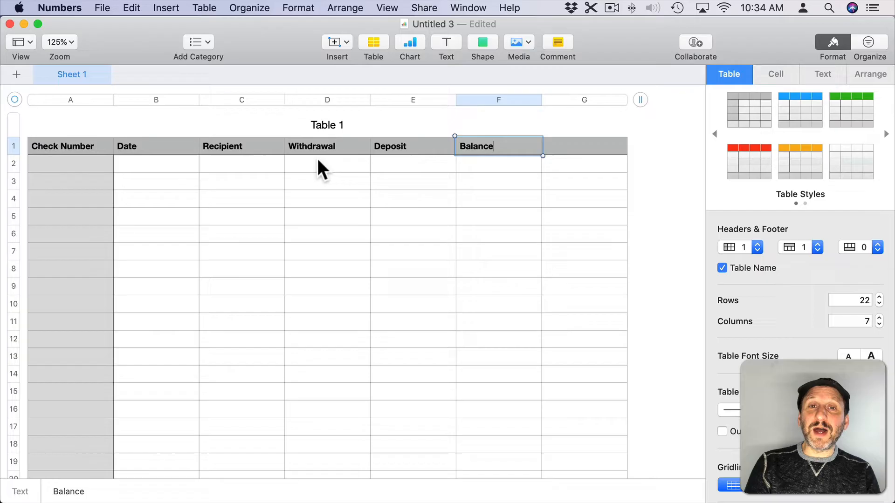
type("N")
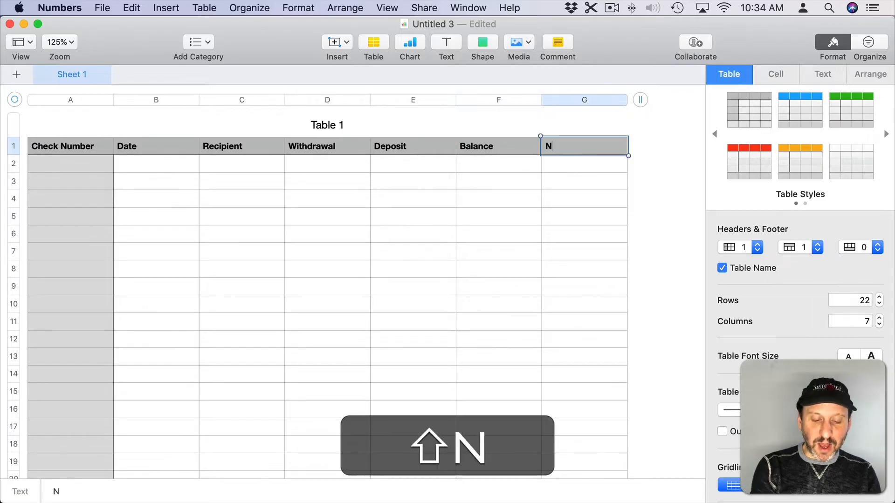
key("Return")
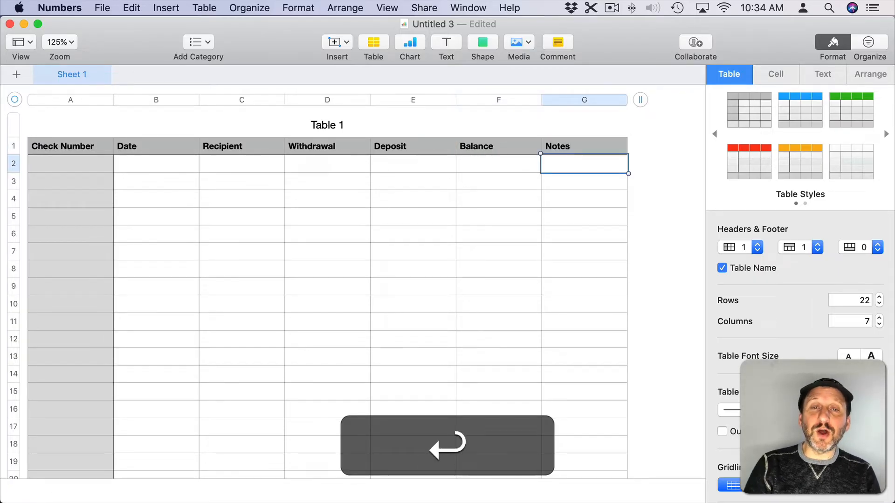
left_click(70, 163)
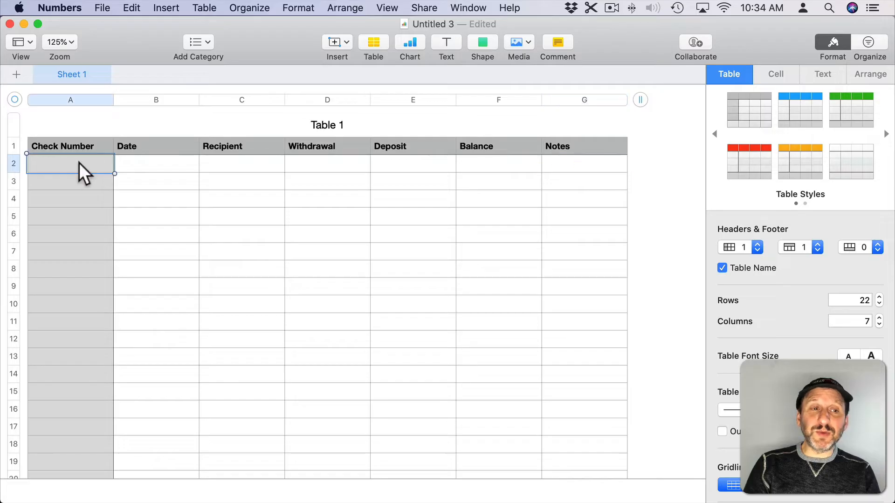
- Enter check 1234 (3/1, 100) and check 1235 (3/2, 45) in rows 2–3
type("1234")
left_click(157, 163)
type("3/1")
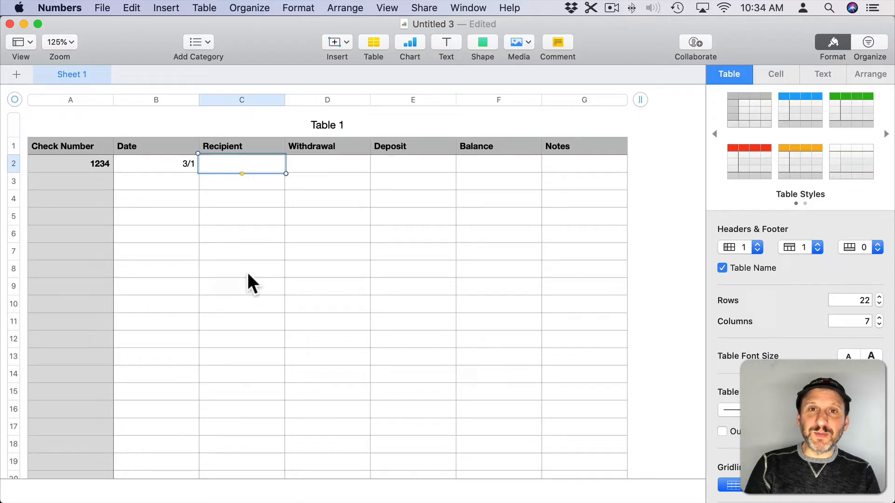
left_click(328, 164)
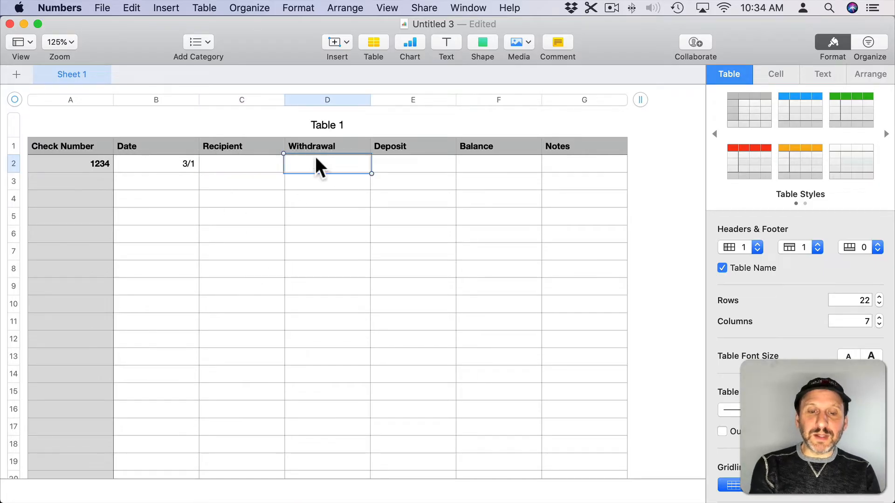
type("100")
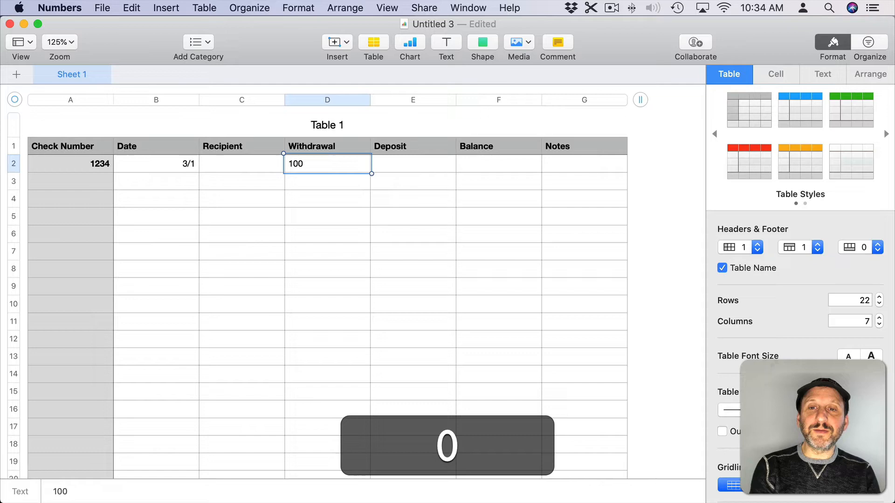
type("1")
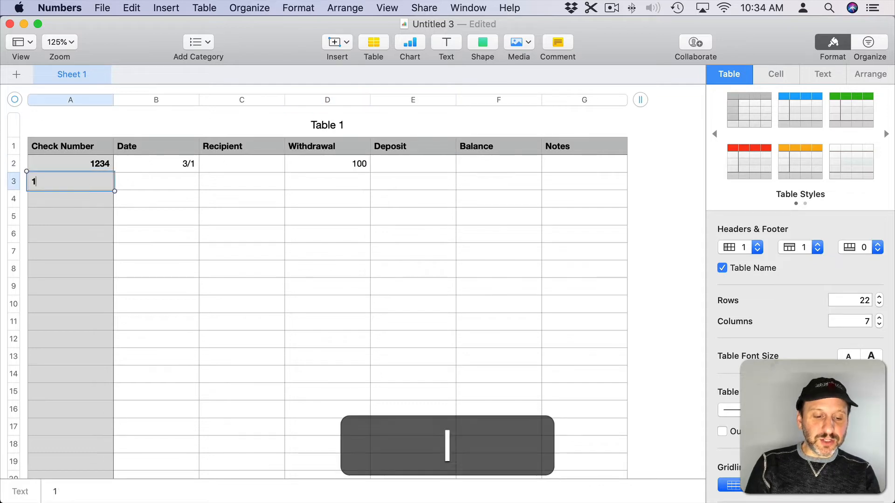
key("tab")
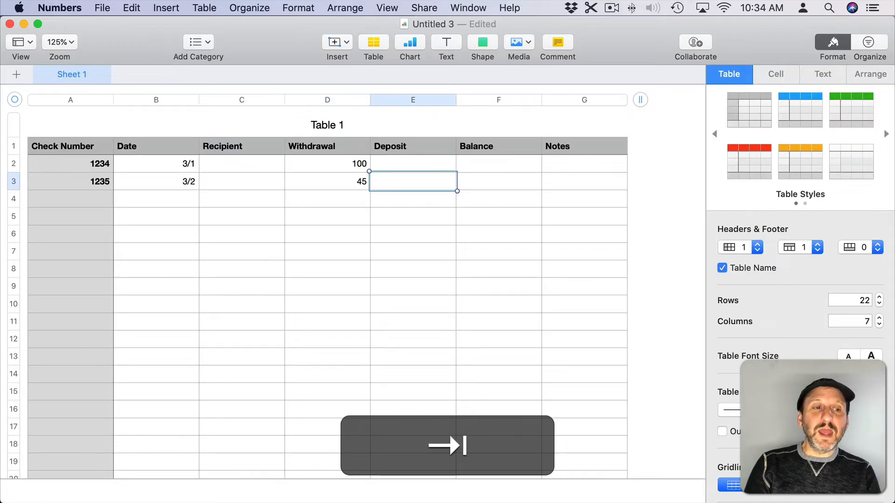
- Start row 4 with the date 3/3
left_click(70, 199)
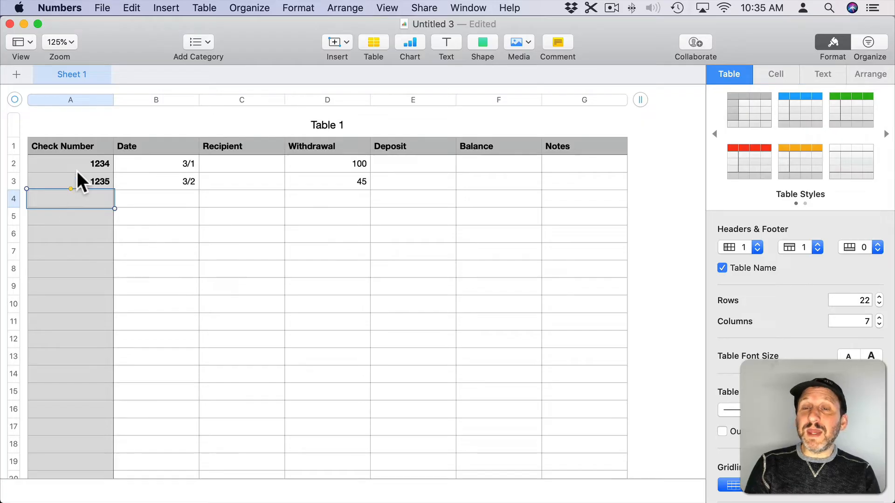
mouse_move(123, 214)
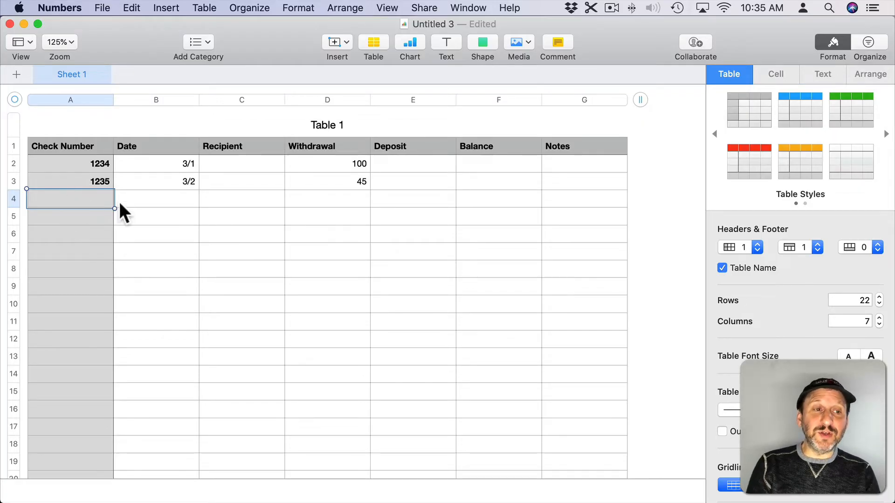
left_click(156, 198)
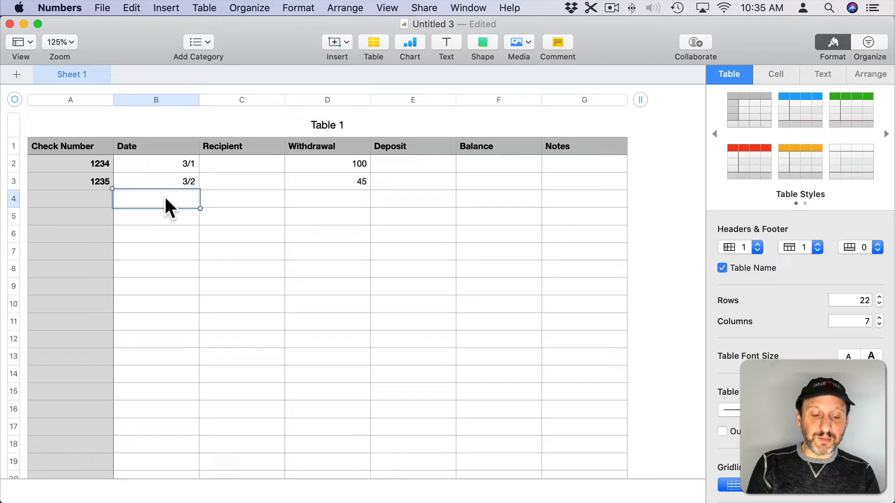
key("Tab")
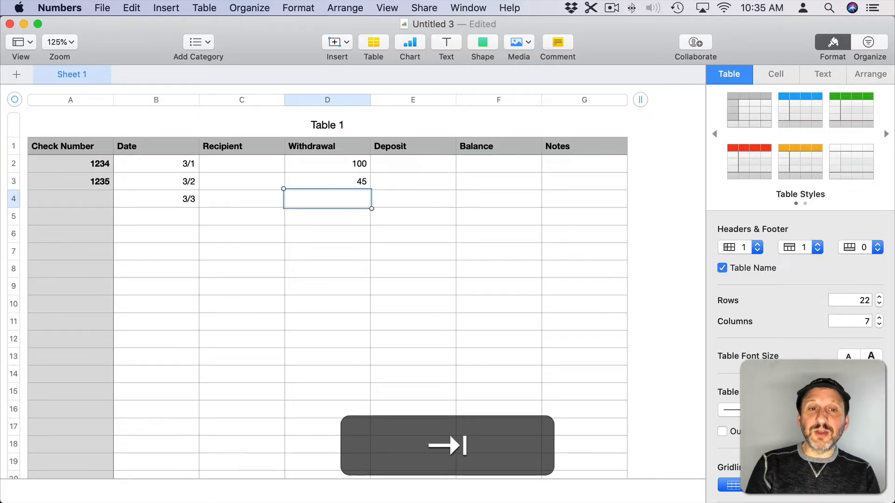
key("Tab")
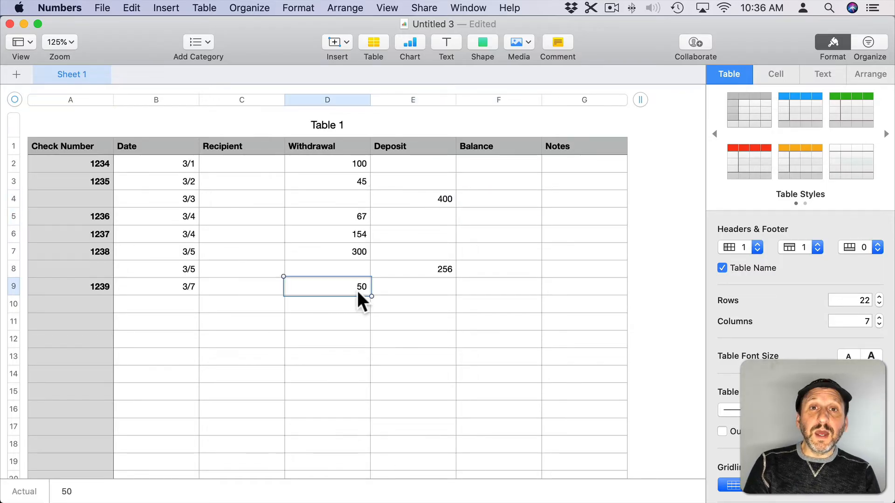
mouse_move(97, 274)
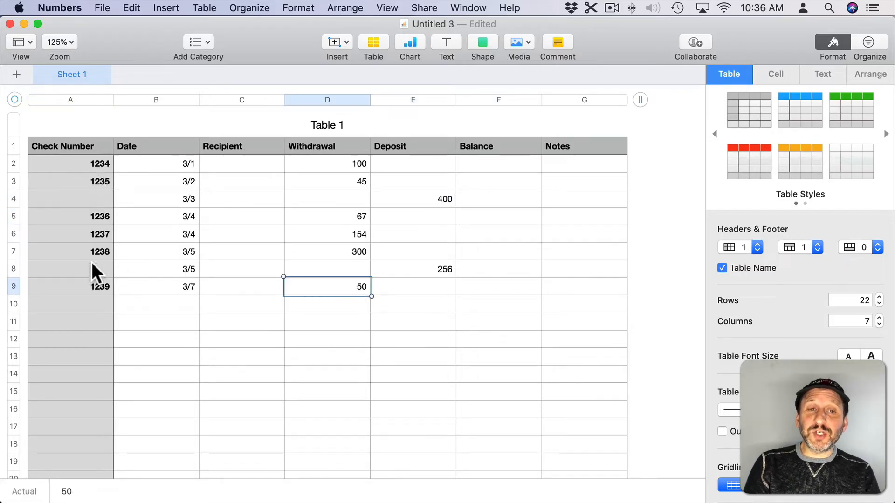
mouse_move(446, 279)
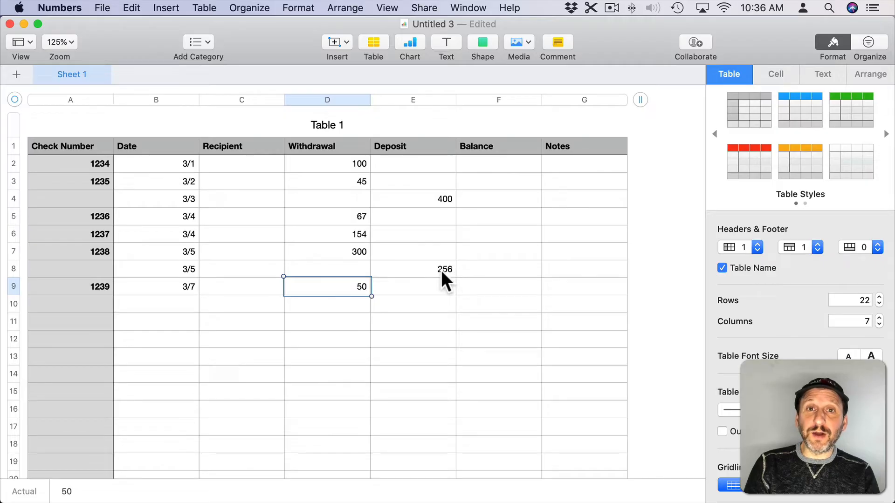
mouse_move(507, 176)
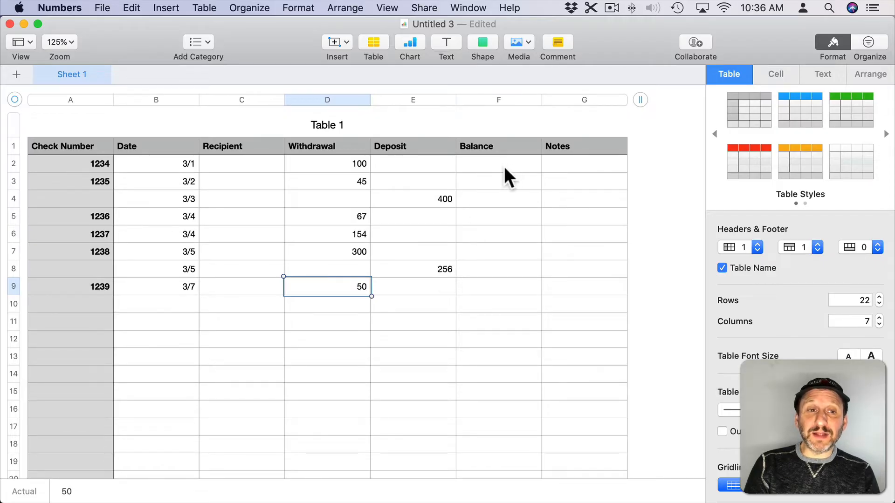
mouse_move(500, 235)
type("Bank Account")
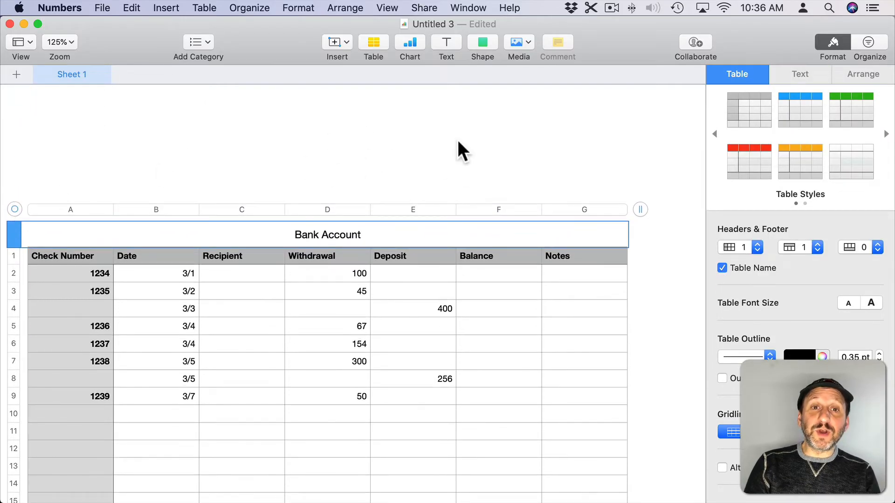
- Insert a plain headerless table from the toolbar Table menu
left_click(373, 42)
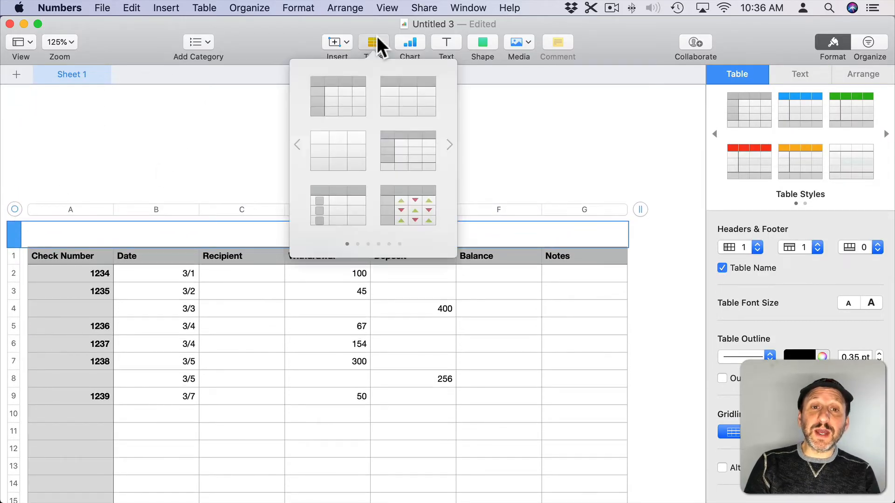
mouse_move(338, 151)
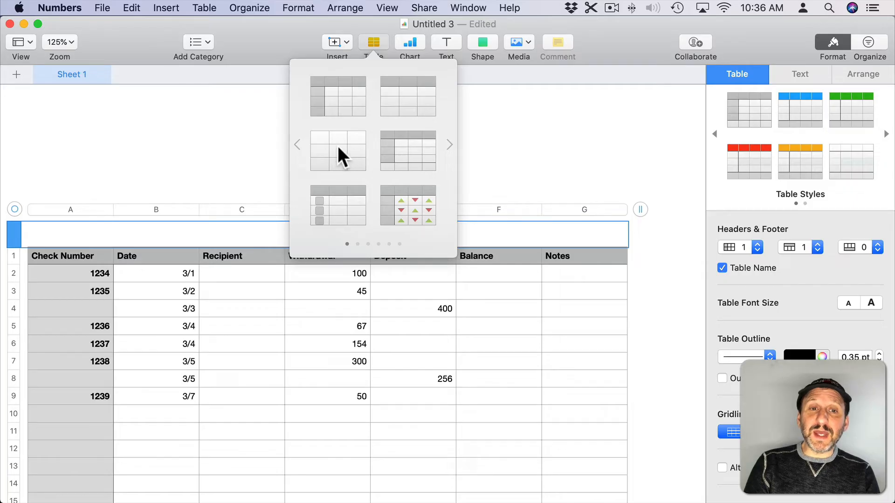
left_click(337, 150)
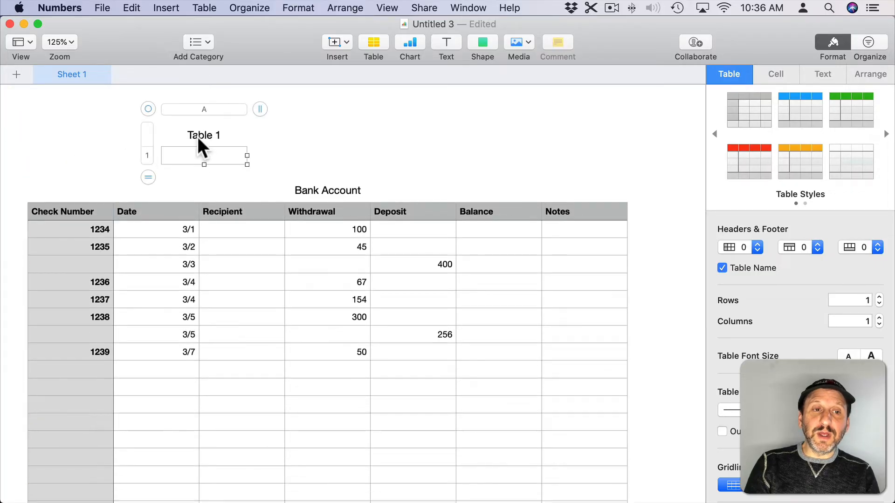
- Title the small table 'Starting Balance', enter 2000, and position it above Balance
key("cmd+a")
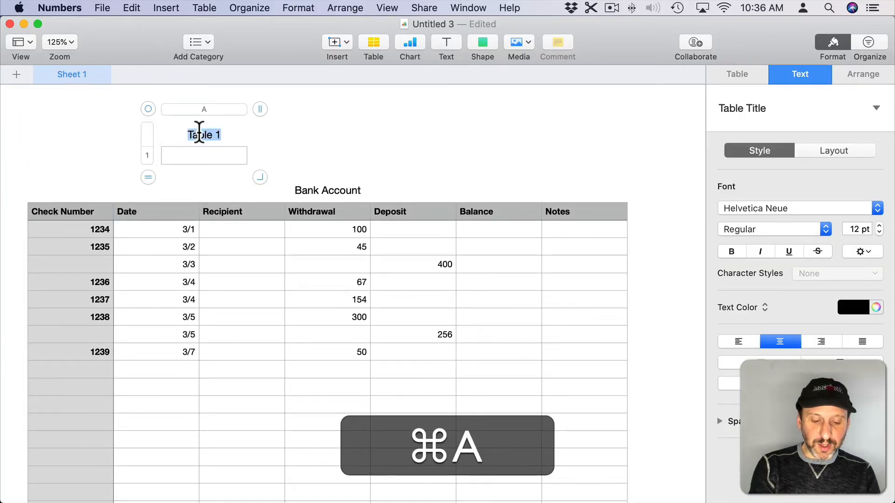
type("Starting Balance")
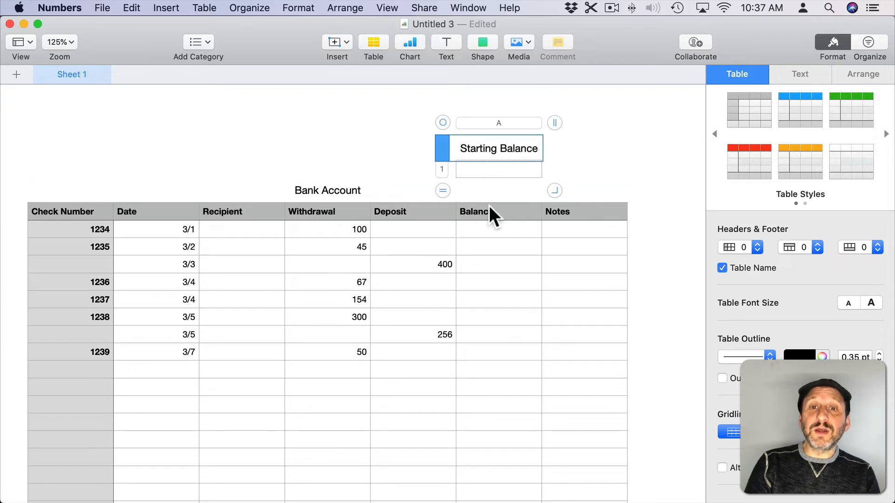
left_click(498, 170)
type("2000")
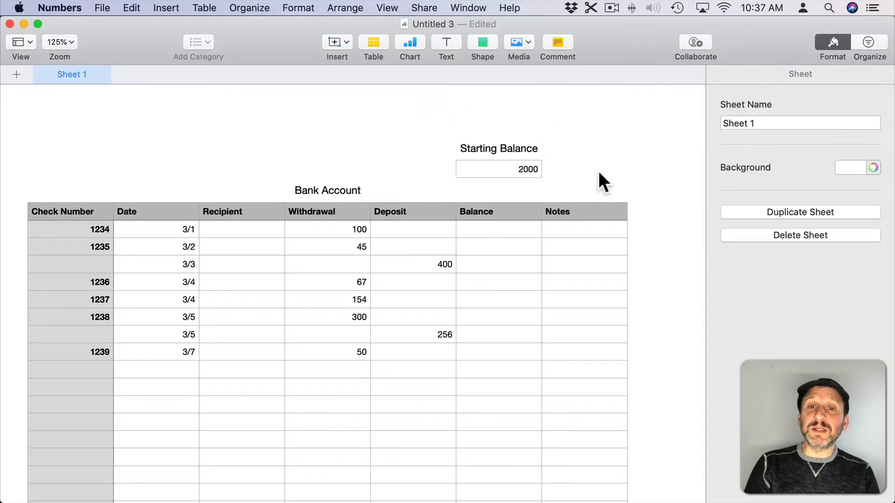
mouse_move(267, 290)
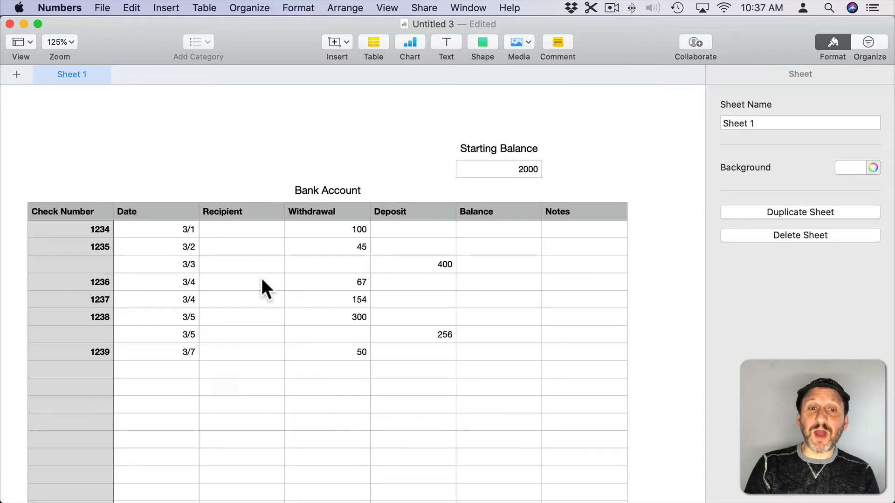
left_click(498, 168)
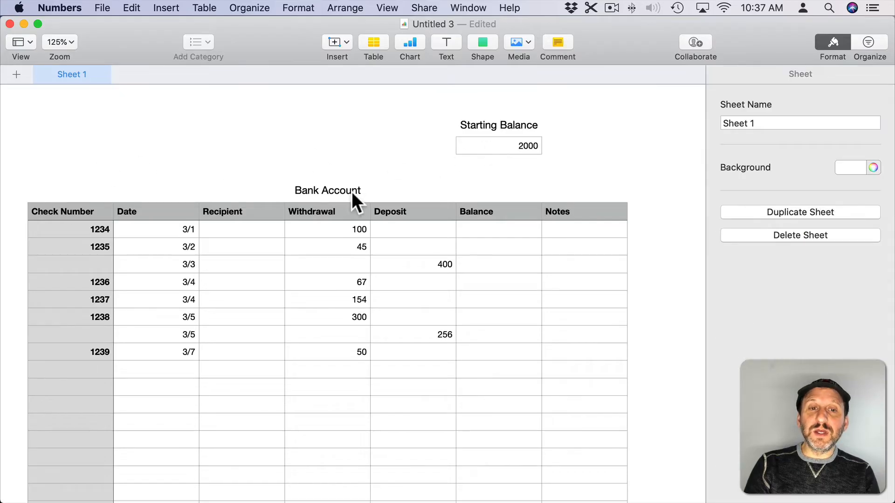
mouse_move(534, 155)
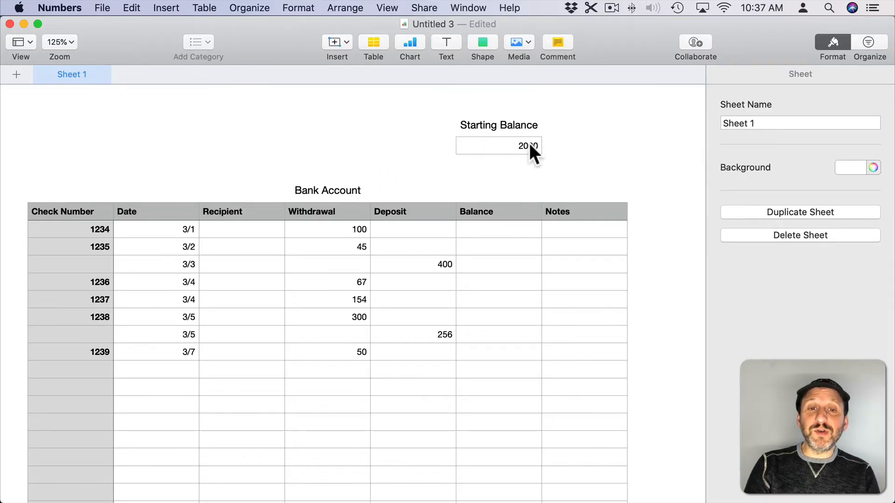
left_click(498, 229)
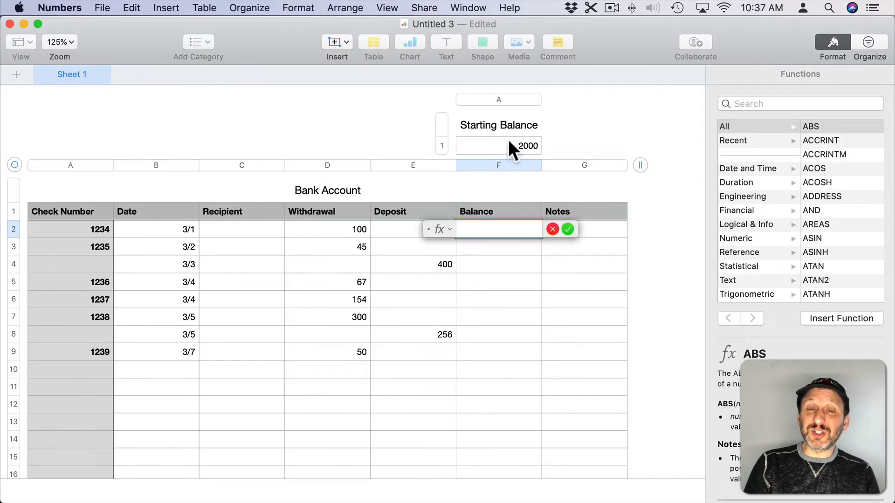
- Enter F2 as Starting Balance minus D2 plus E2, giving 1900
left_click(498, 146)
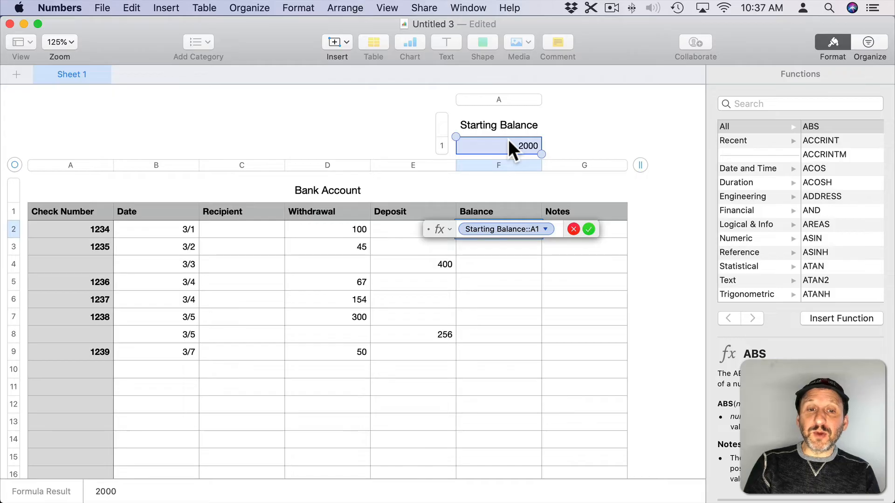
type("-")
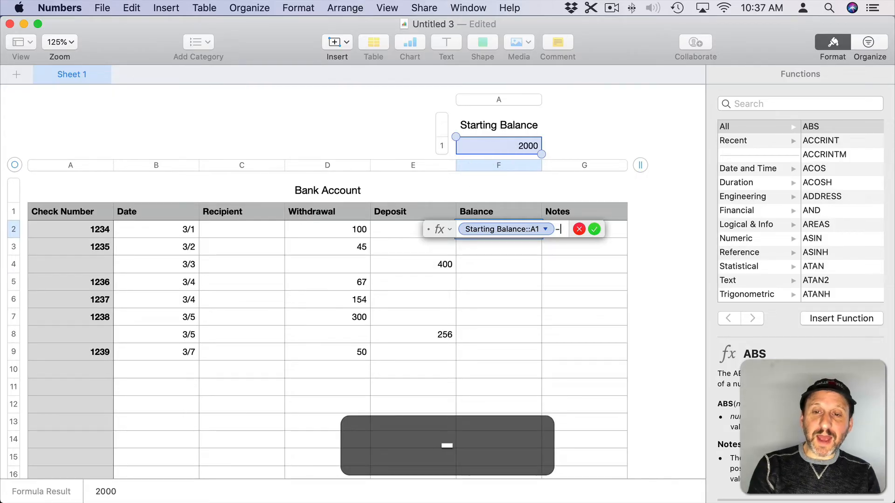
left_click(328, 229)
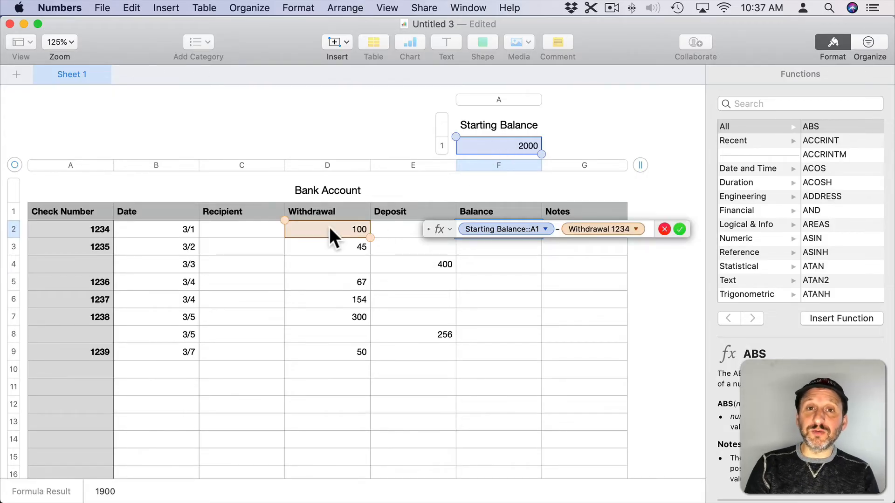
left_click(394, 229)
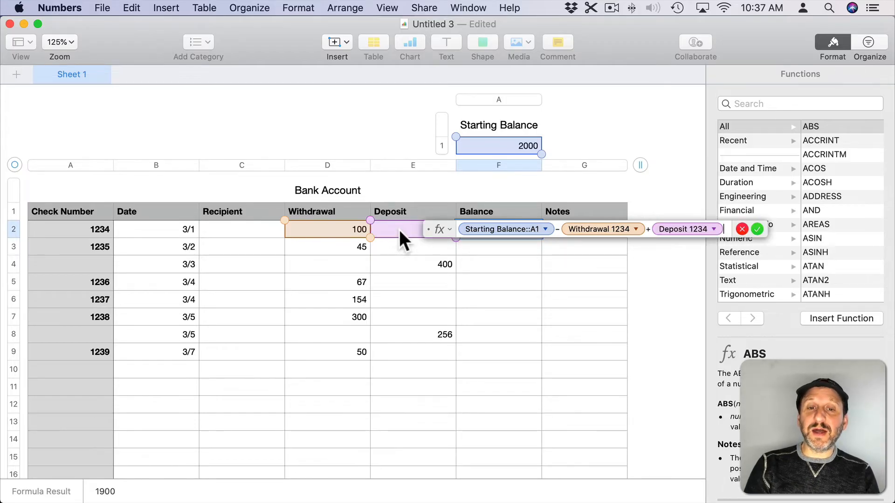
key("Return")
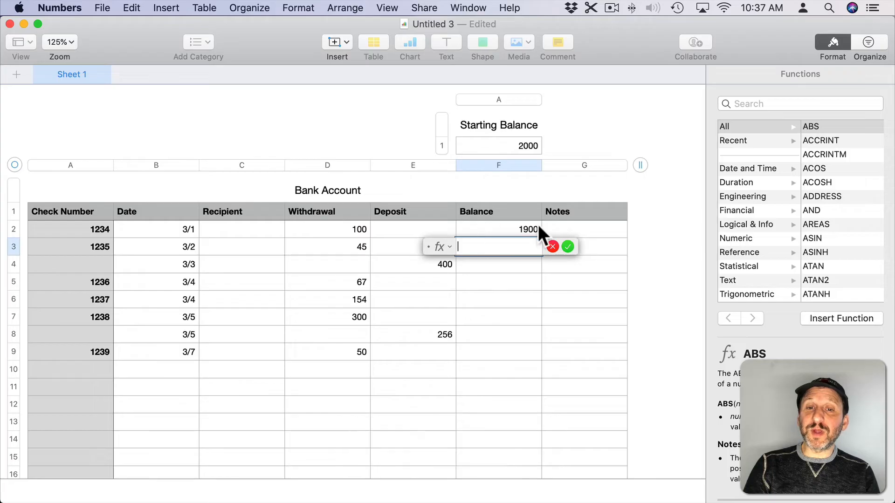
mouse_move(509, 239)
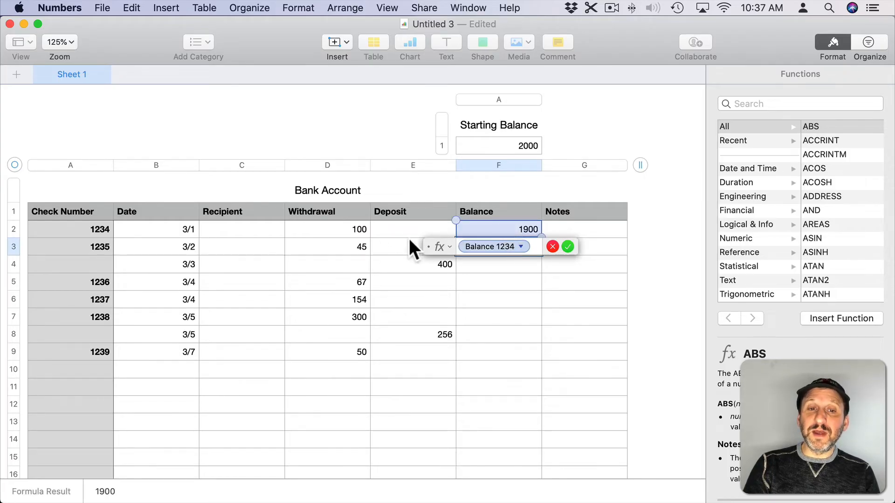
- Enter F3 as F2 minus D3 plus E3, giving 1855
left_click(327, 246)
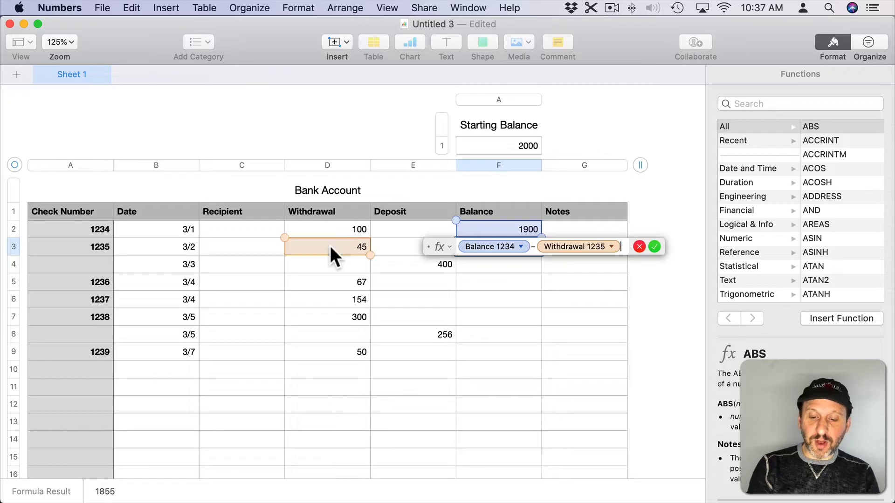
left_click(413, 246)
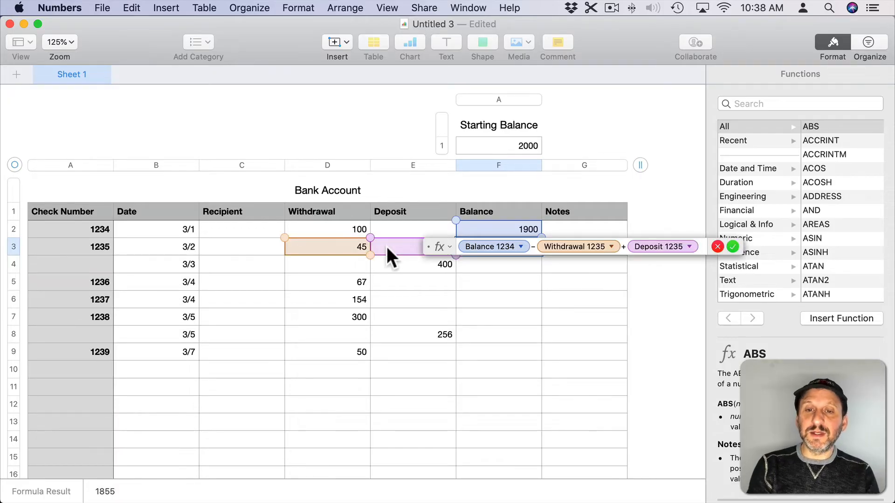
left_click(732, 246)
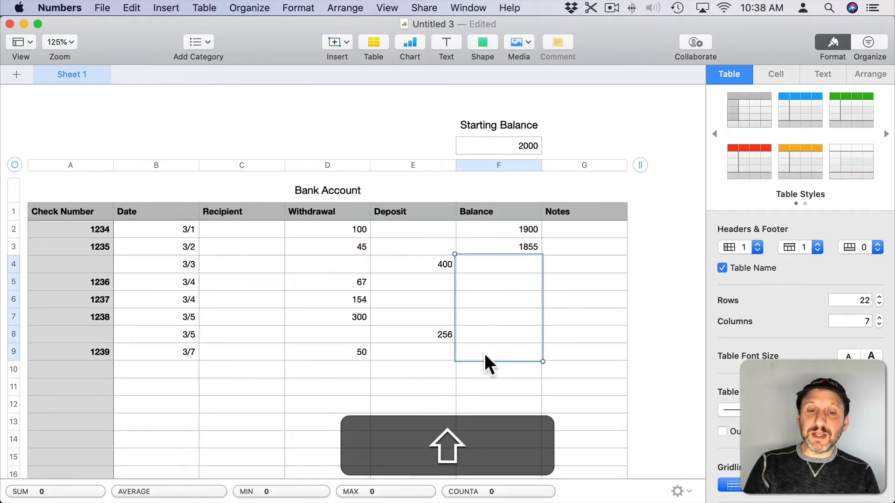
- Autofill the F3 balance formula down to F9, ending at 1940
key("cmd+v")
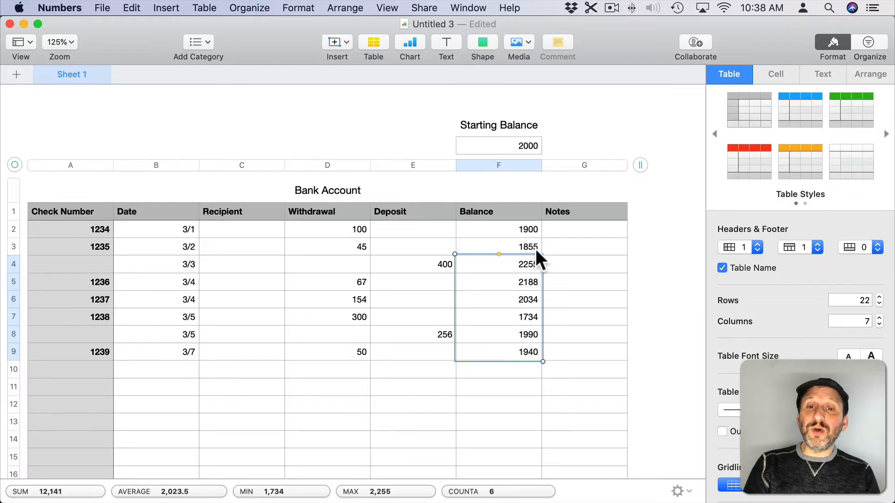
mouse_move(531, 254)
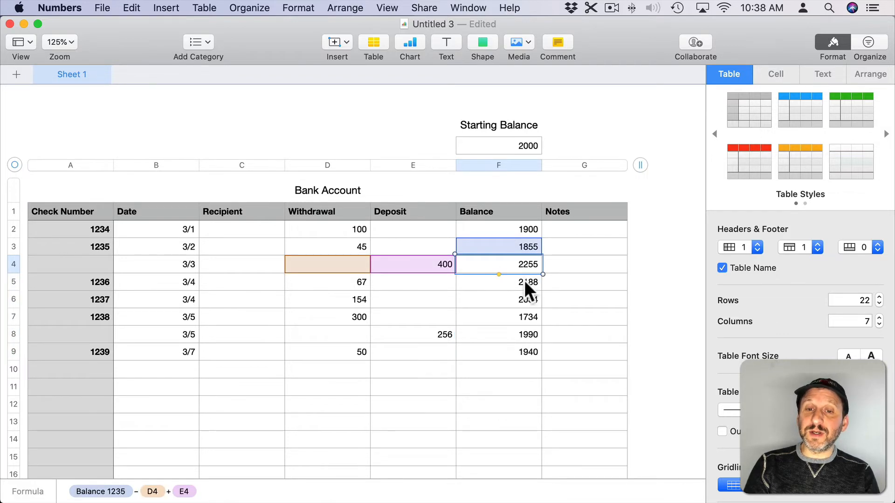
left_click(499, 300)
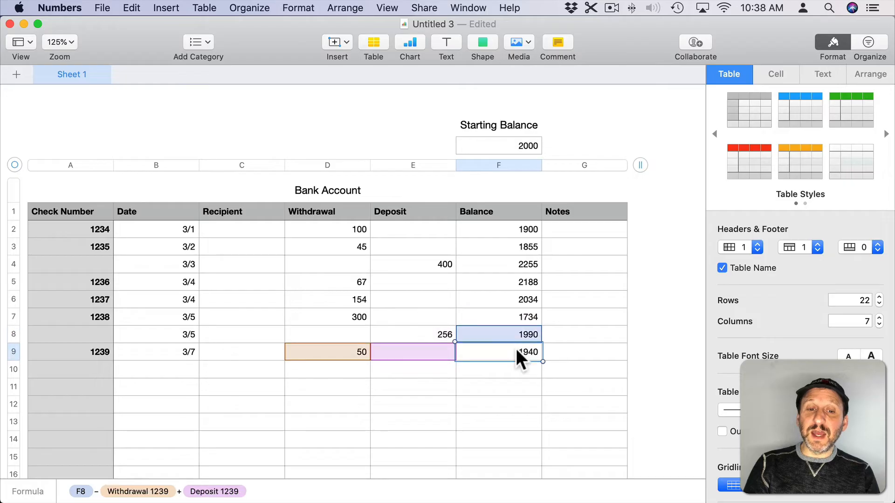
- Scroll to check 1239's row and select its check number cell A9
scroll("down", 3)
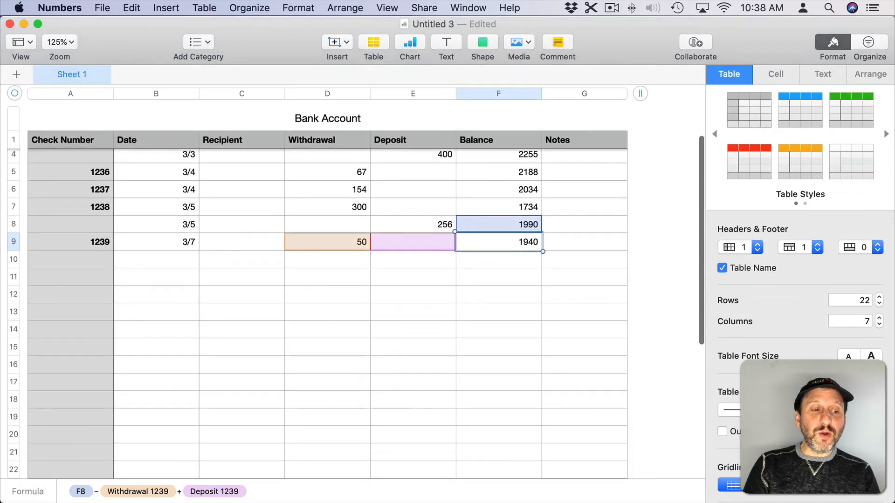
scroll("down", 3)
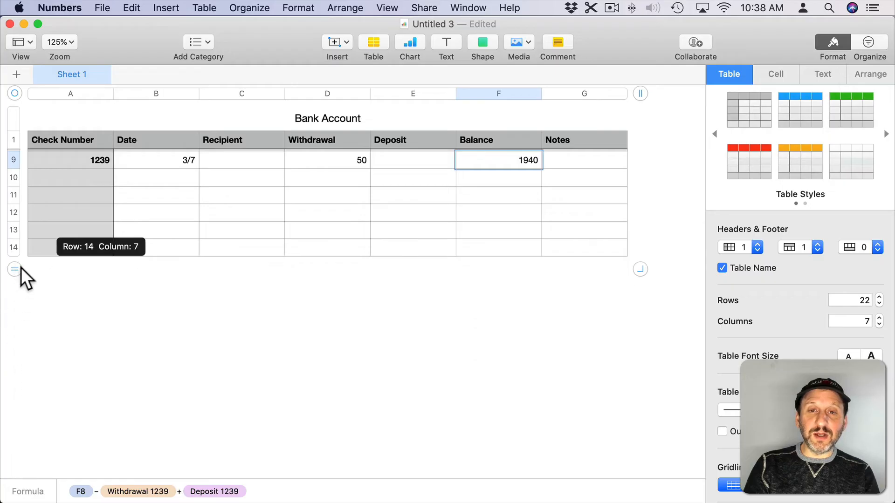
scroll("up", 3)
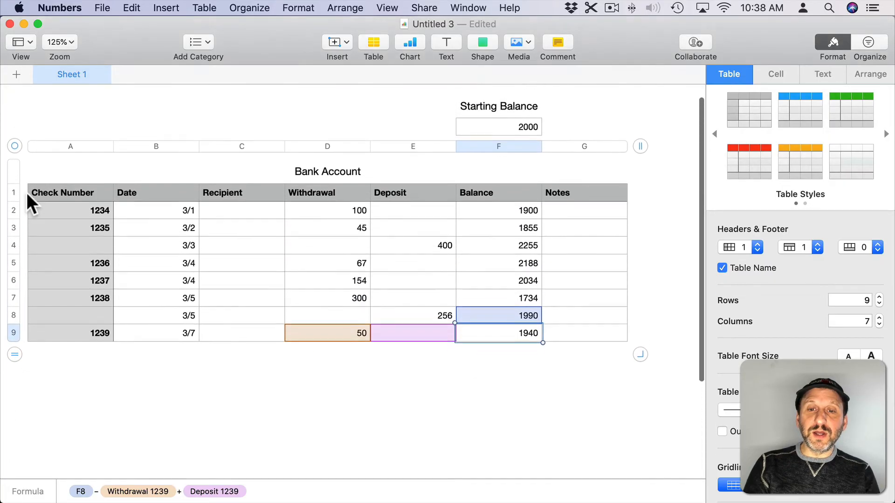
scroll("down", 3)
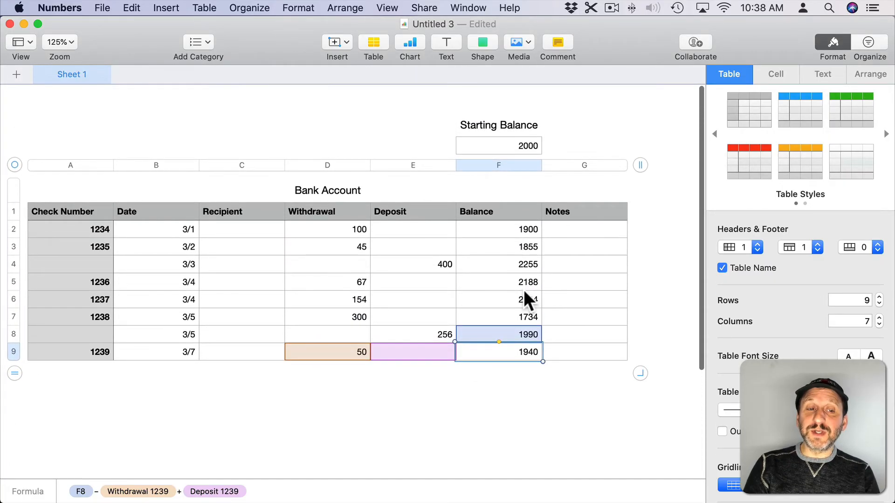
left_click(70, 352)
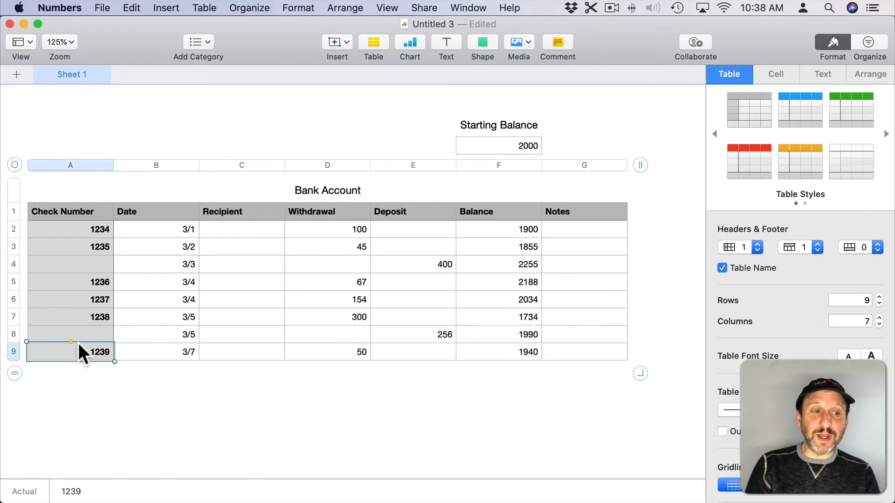
- Add row 10: check 1240 dated 3/9, withdrawal 12, balance 1928
key("return")
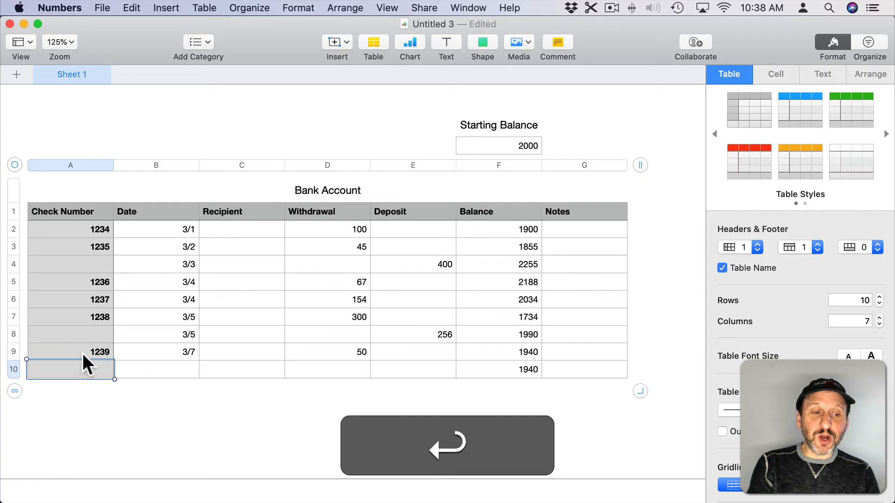
type("1240")
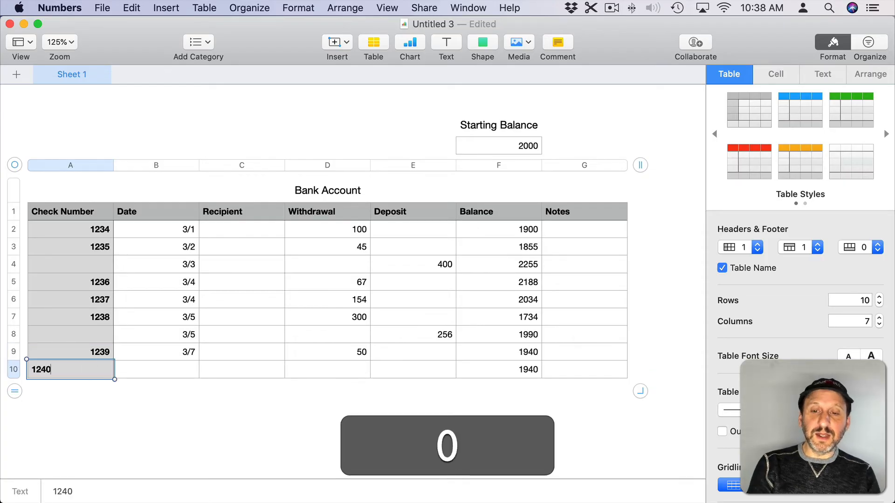
key("tab")
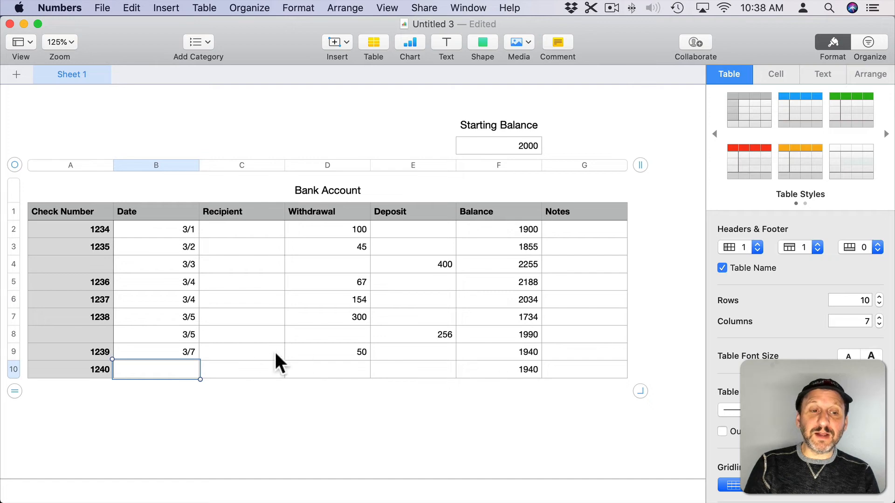
type("3/")
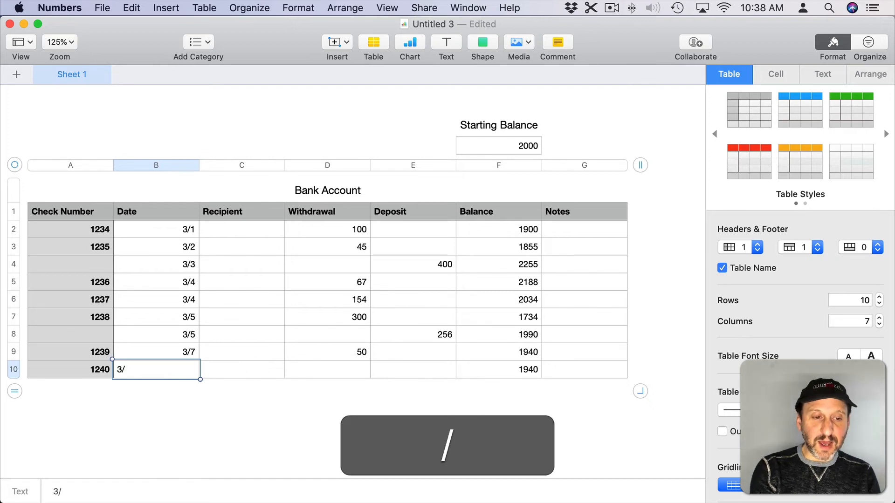
key("tab")
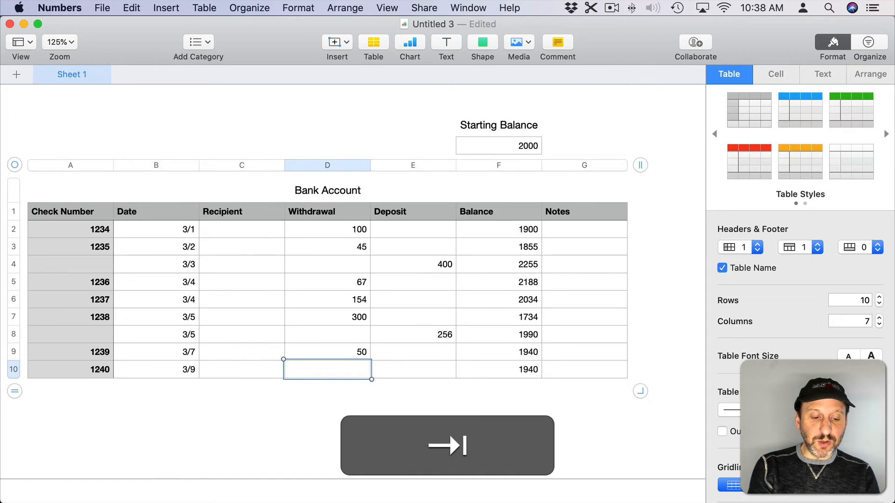
type("12")
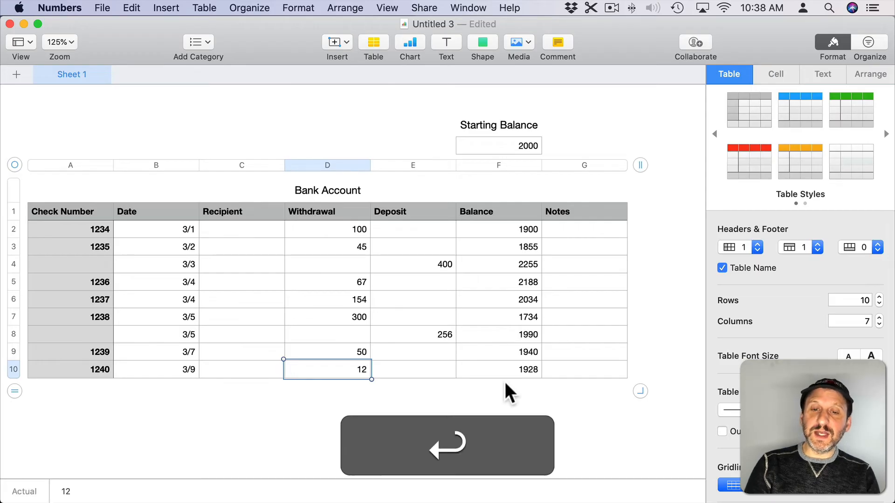
key("Return")
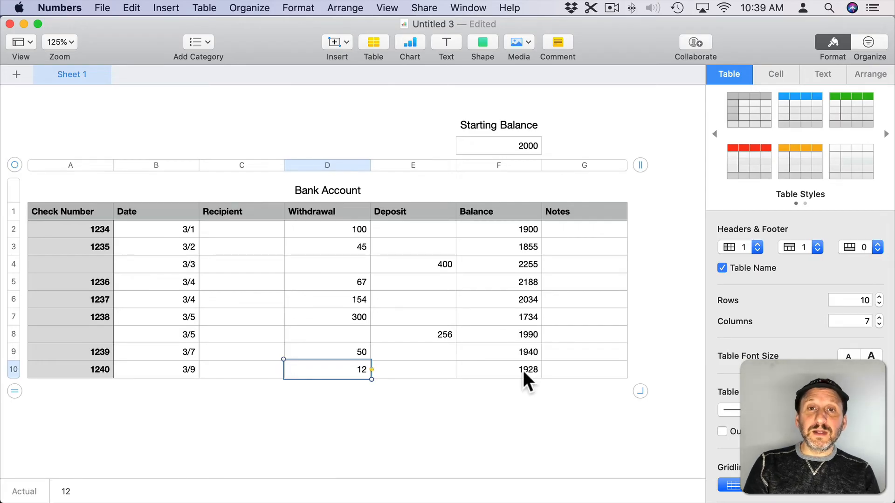
mouse_move(317, 174)
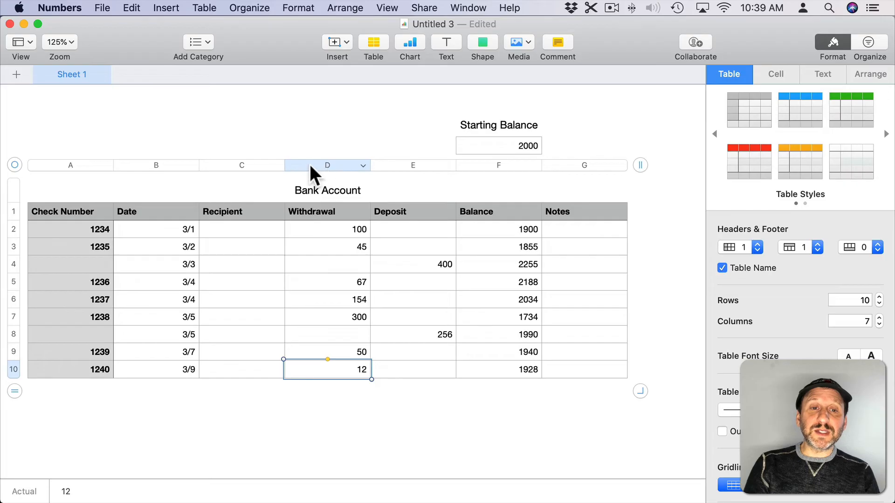
- Format columns D–F as Currency with the Thousands Separator ticked
left_click(327, 165)
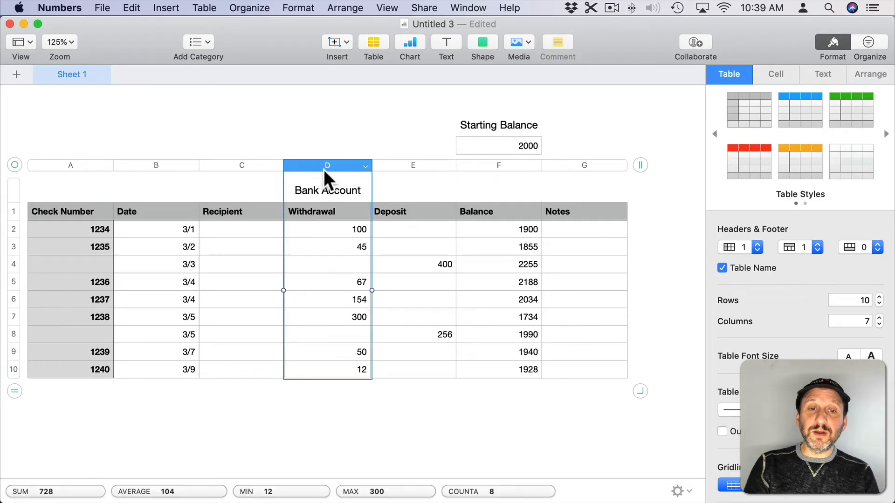
mouse_move(413, 175)
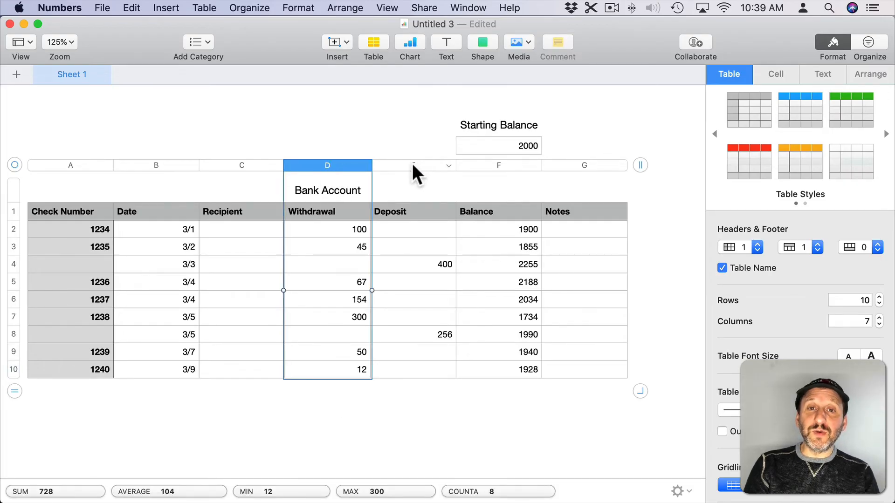
left_click(412, 166)
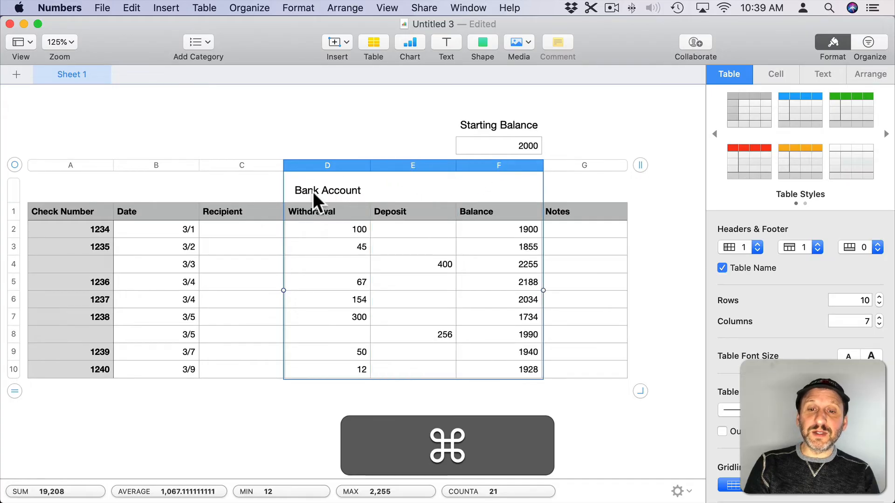
left_click(776, 74)
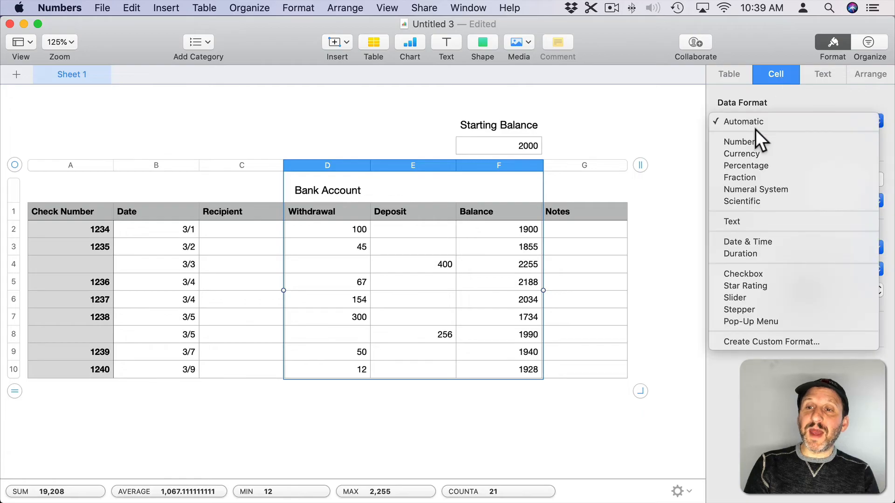
left_click(742, 153)
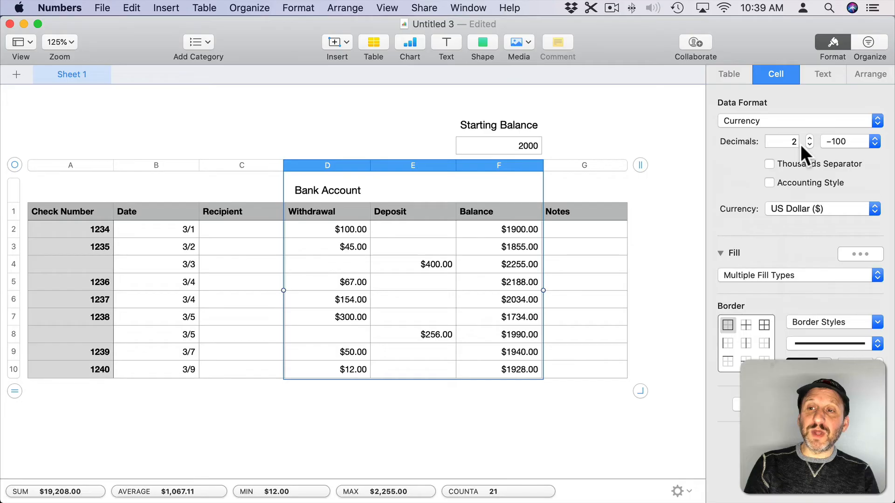
left_click(768, 164)
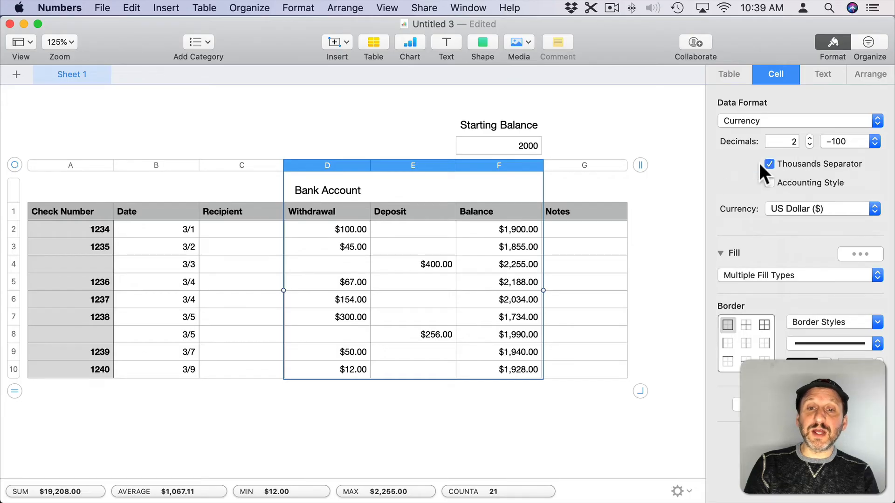
left_click(498, 145)
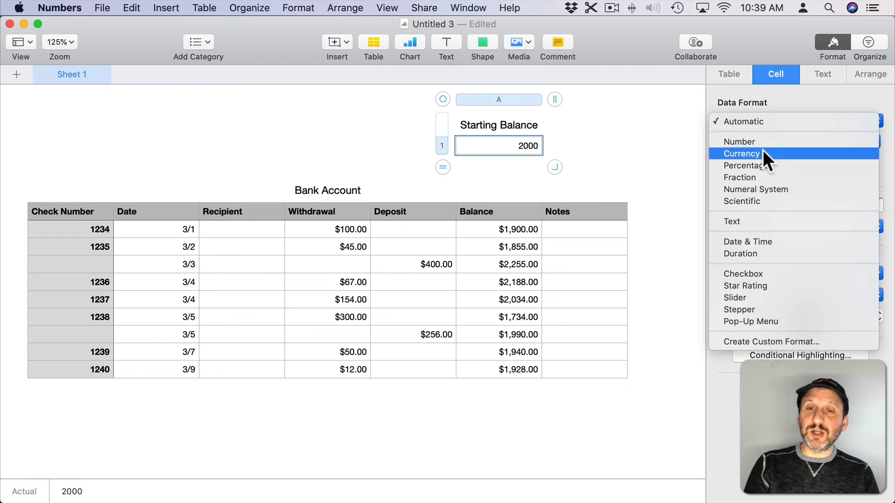
- Format the Starting Balance amount as Currency so it reads $2,000.00
left_click(741, 154)
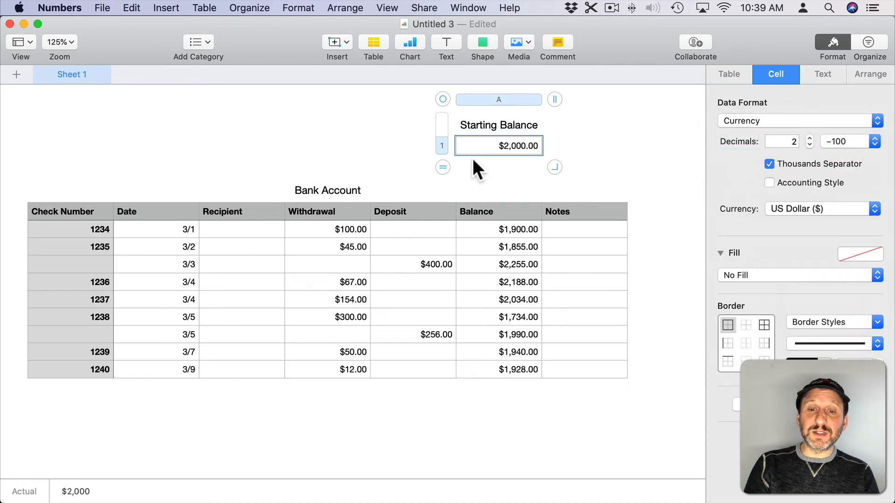
mouse_move(503, 243)
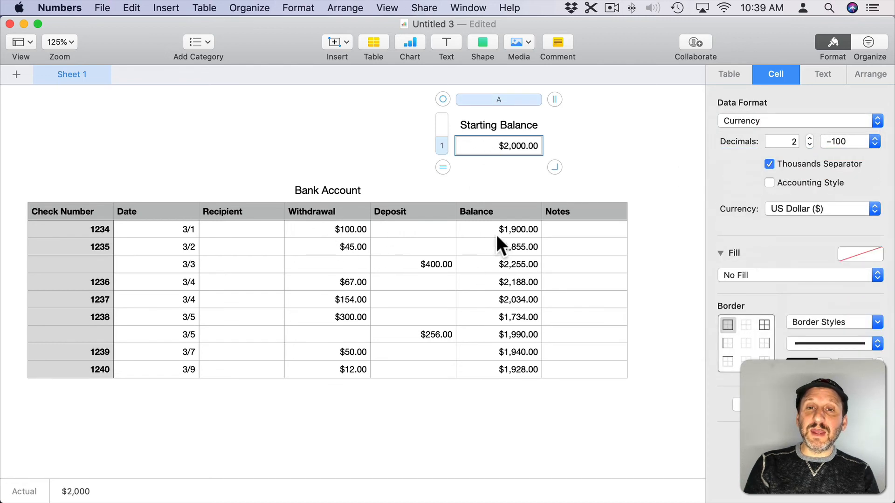
left_click(485, 394)
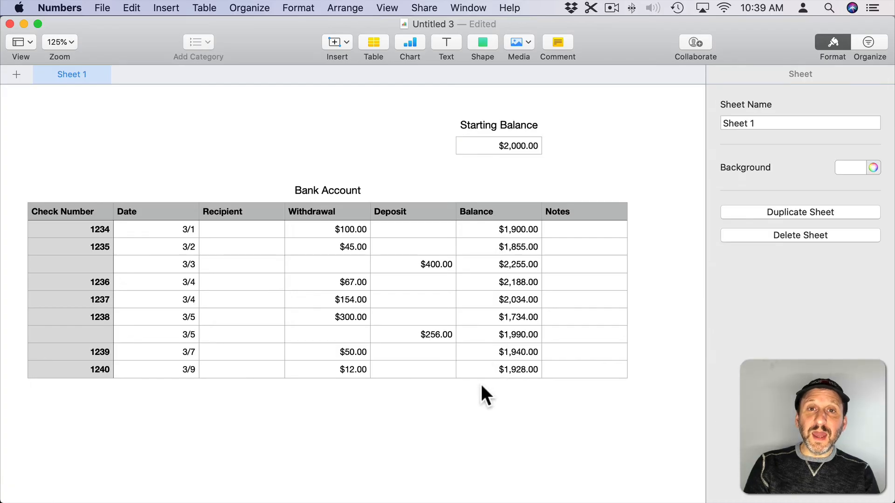
mouse_move(516, 271)
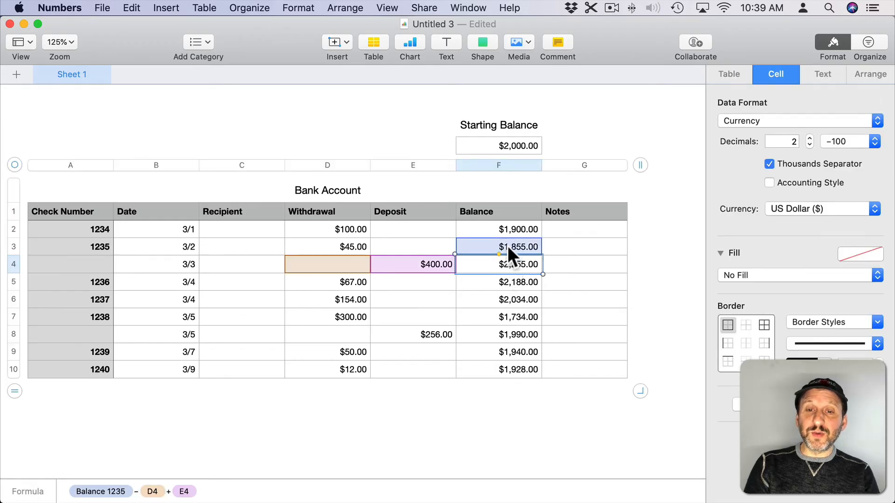
left_click(498, 317)
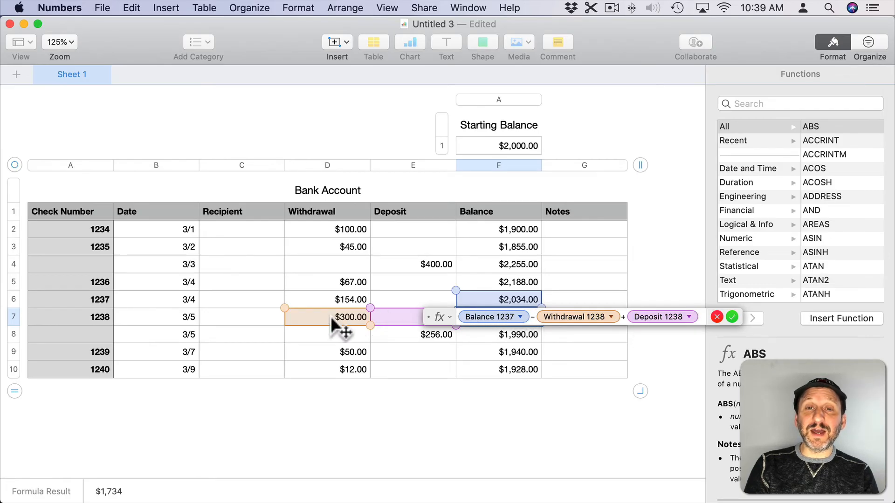
left_click(732, 317)
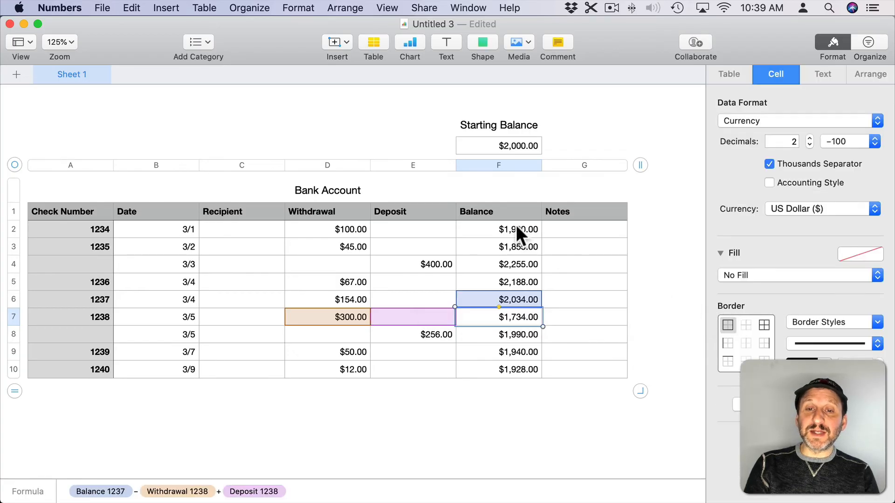
left_click(498, 229)
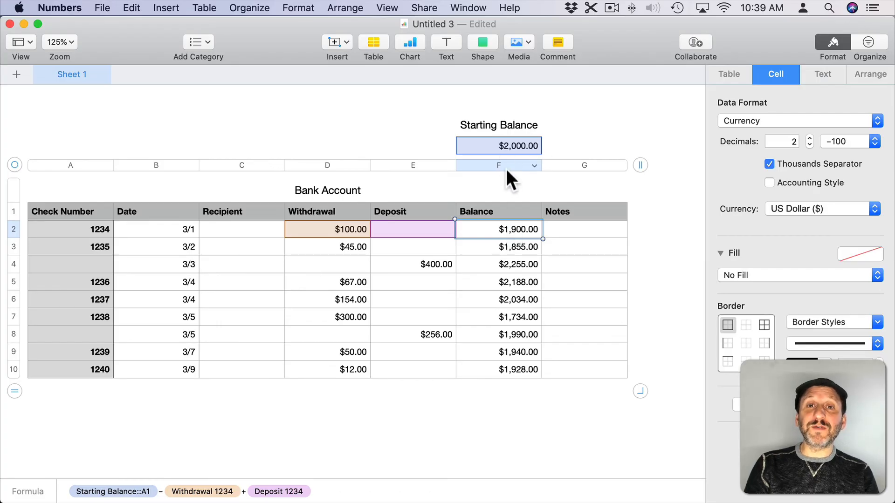
mouse_move(513, 154)
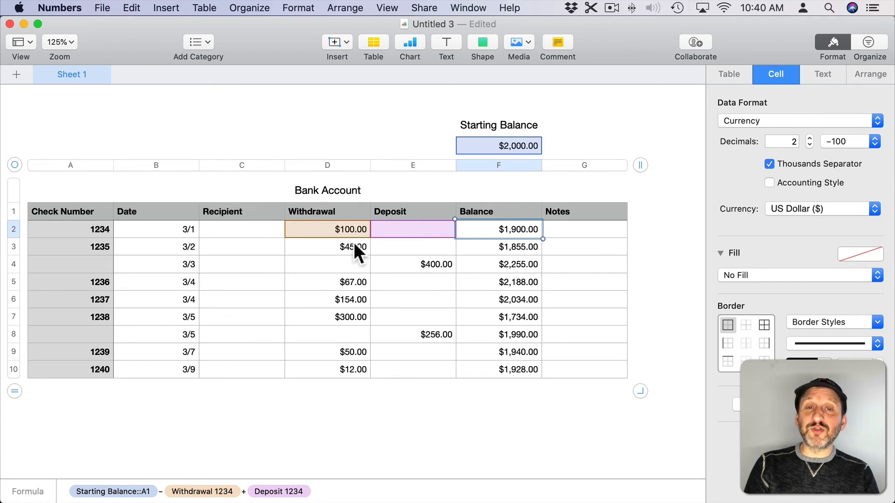
mouse_move(397, 254)
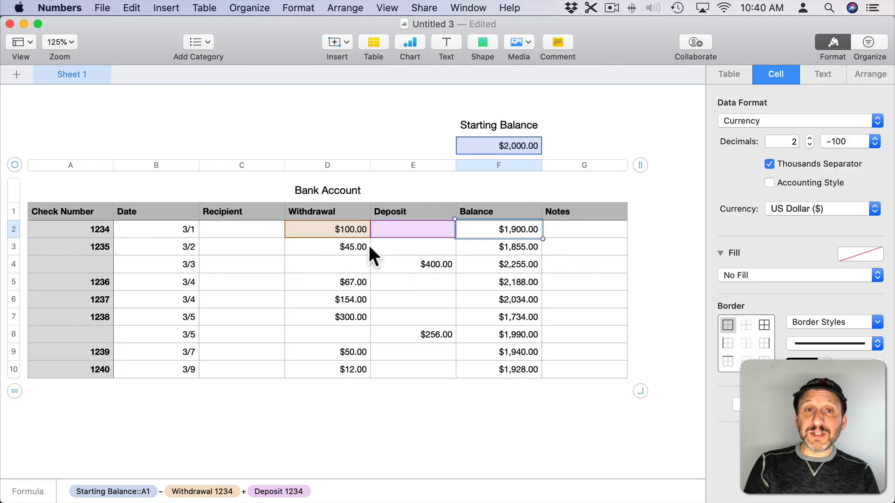
left_click(498, 246)
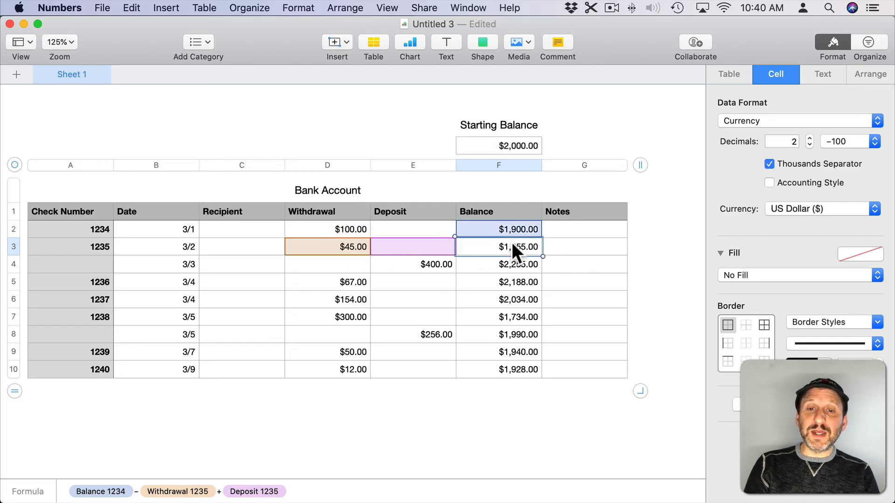
double_click(499, 247)
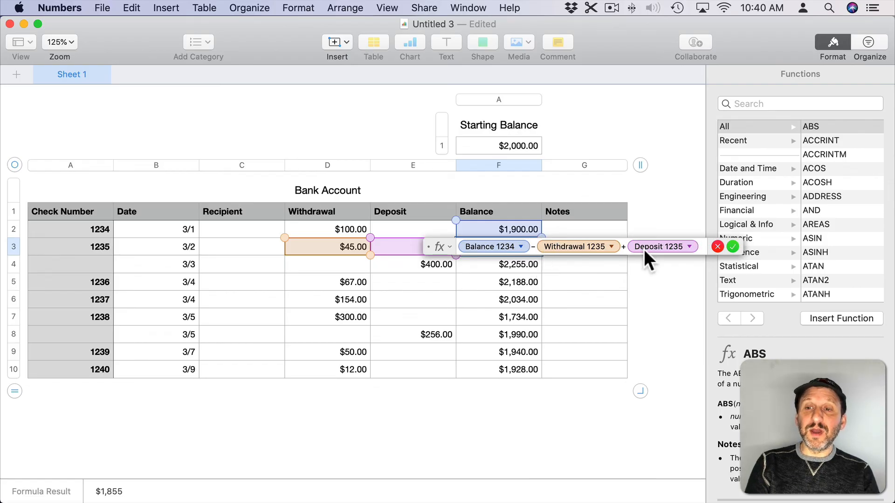
left_click(733, 247)
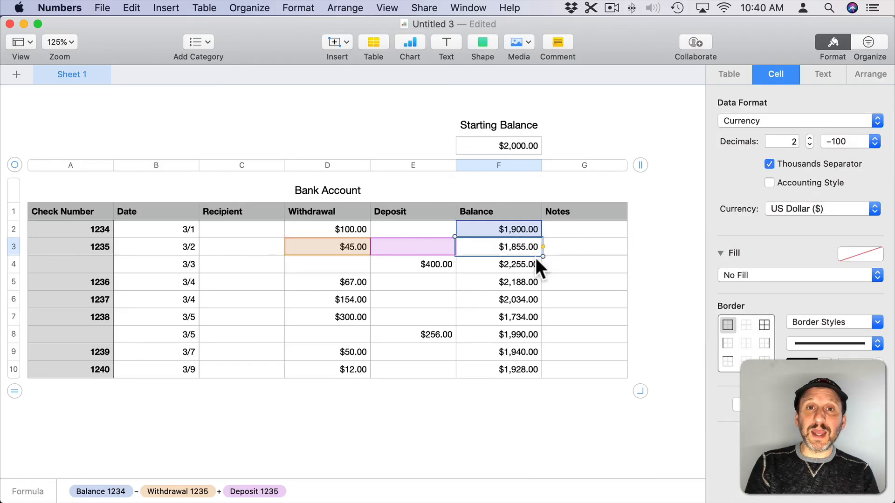